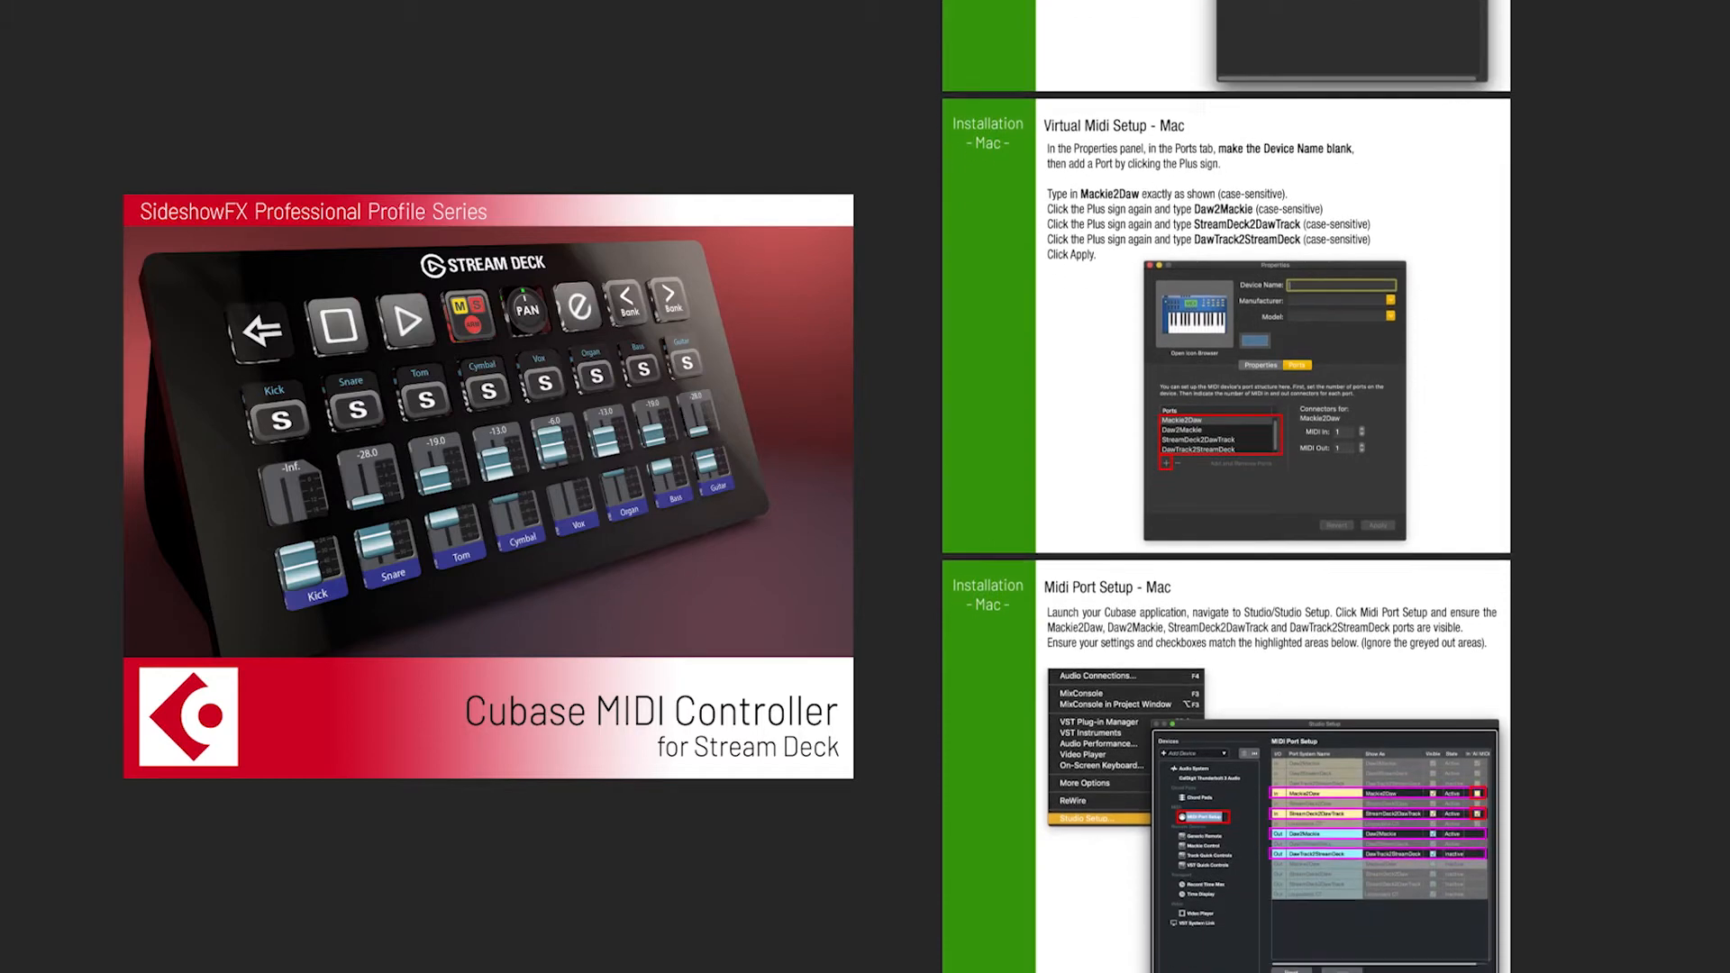
- Scroll the installation guide down past Virtual Midi Setup to the Midi Port Setup - Mac pages
scroll("down", 3)
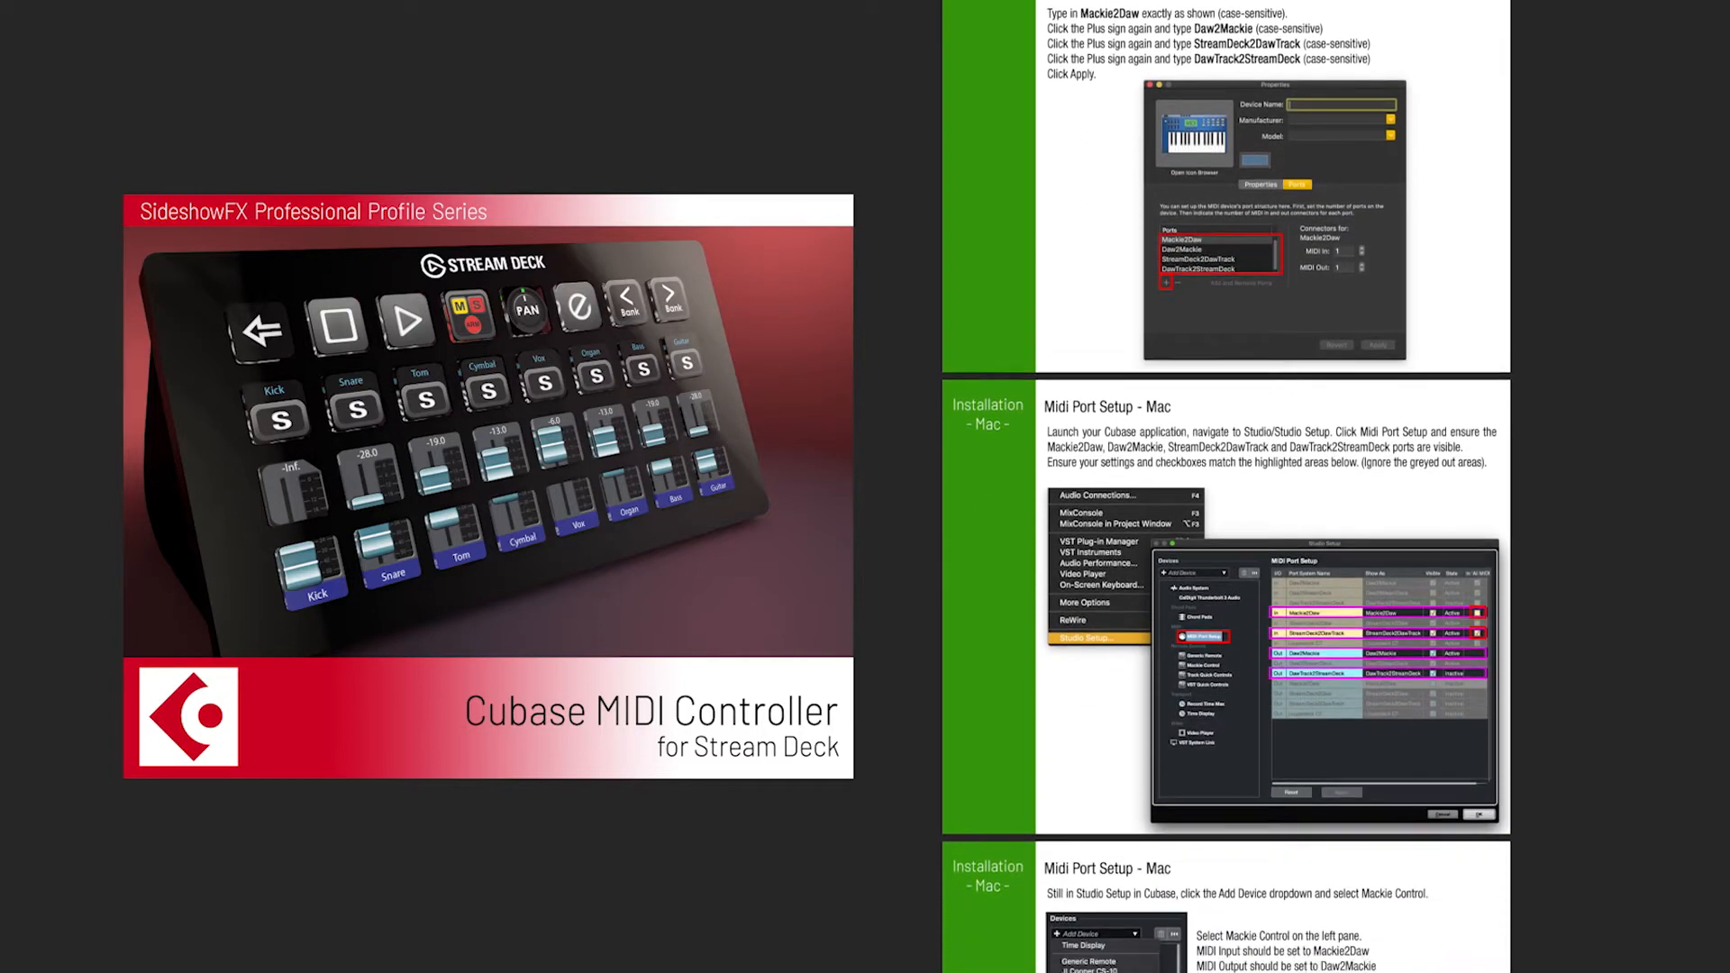
scroll("down", 3)
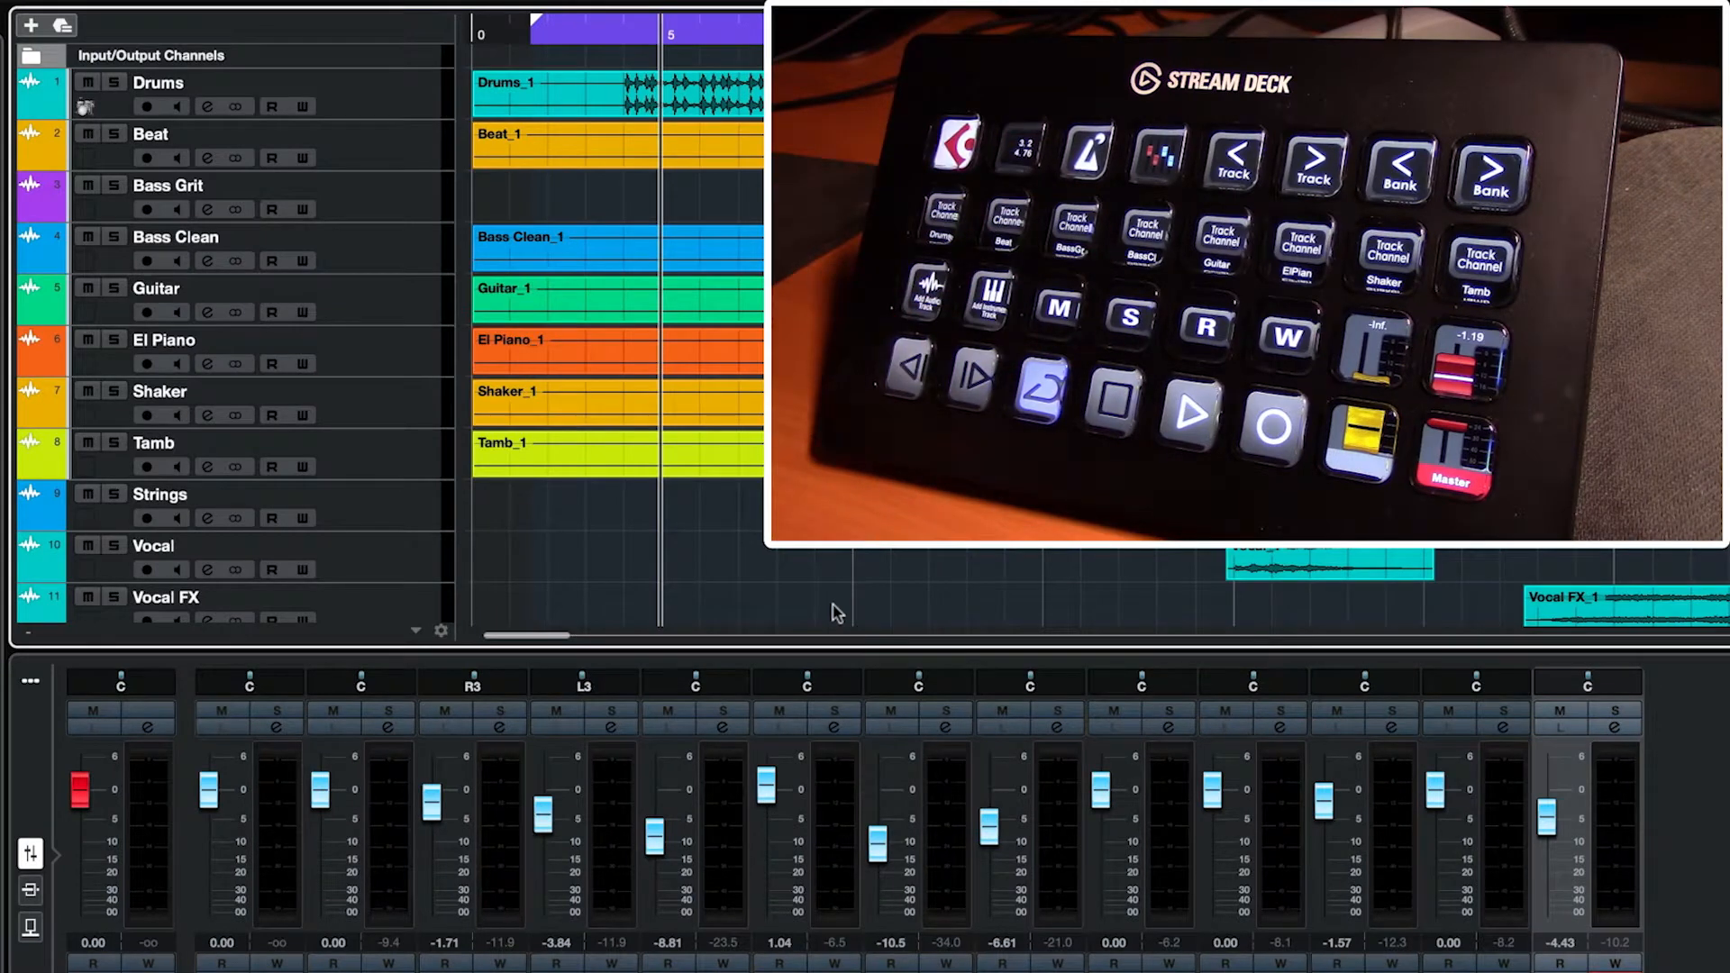
- Select the Bass Clean channel in Cubase via its Track Channel key on the deck
left_click(1146, 239)
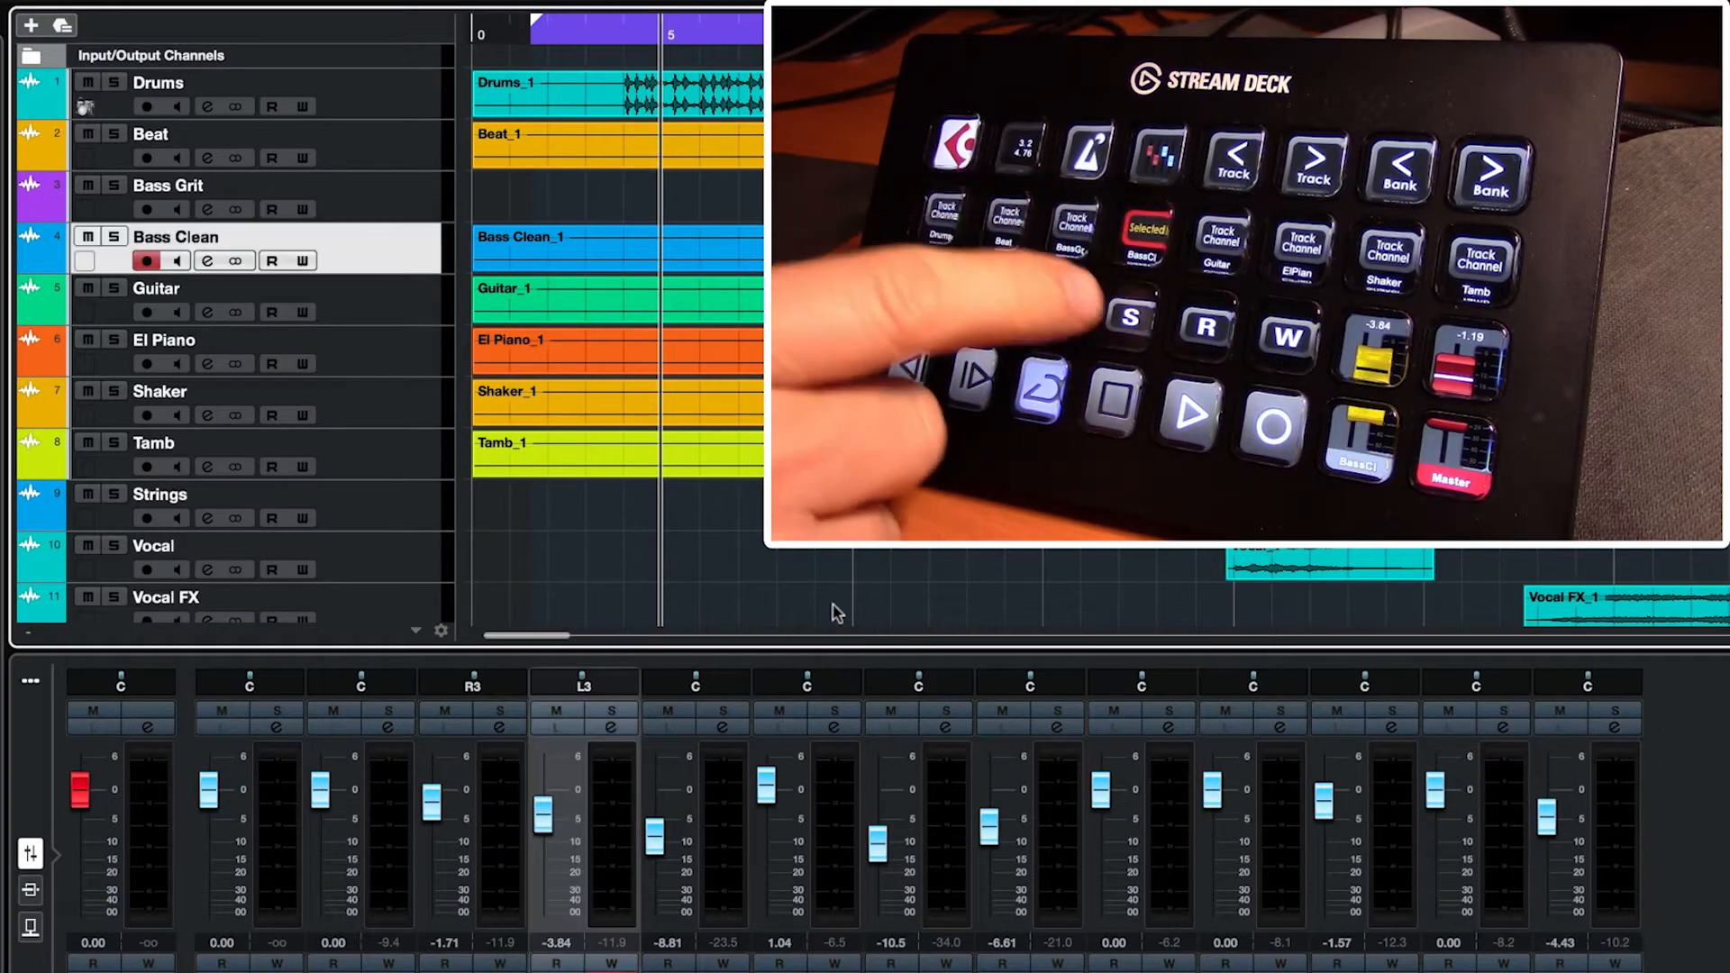
left_click(1299, 245)
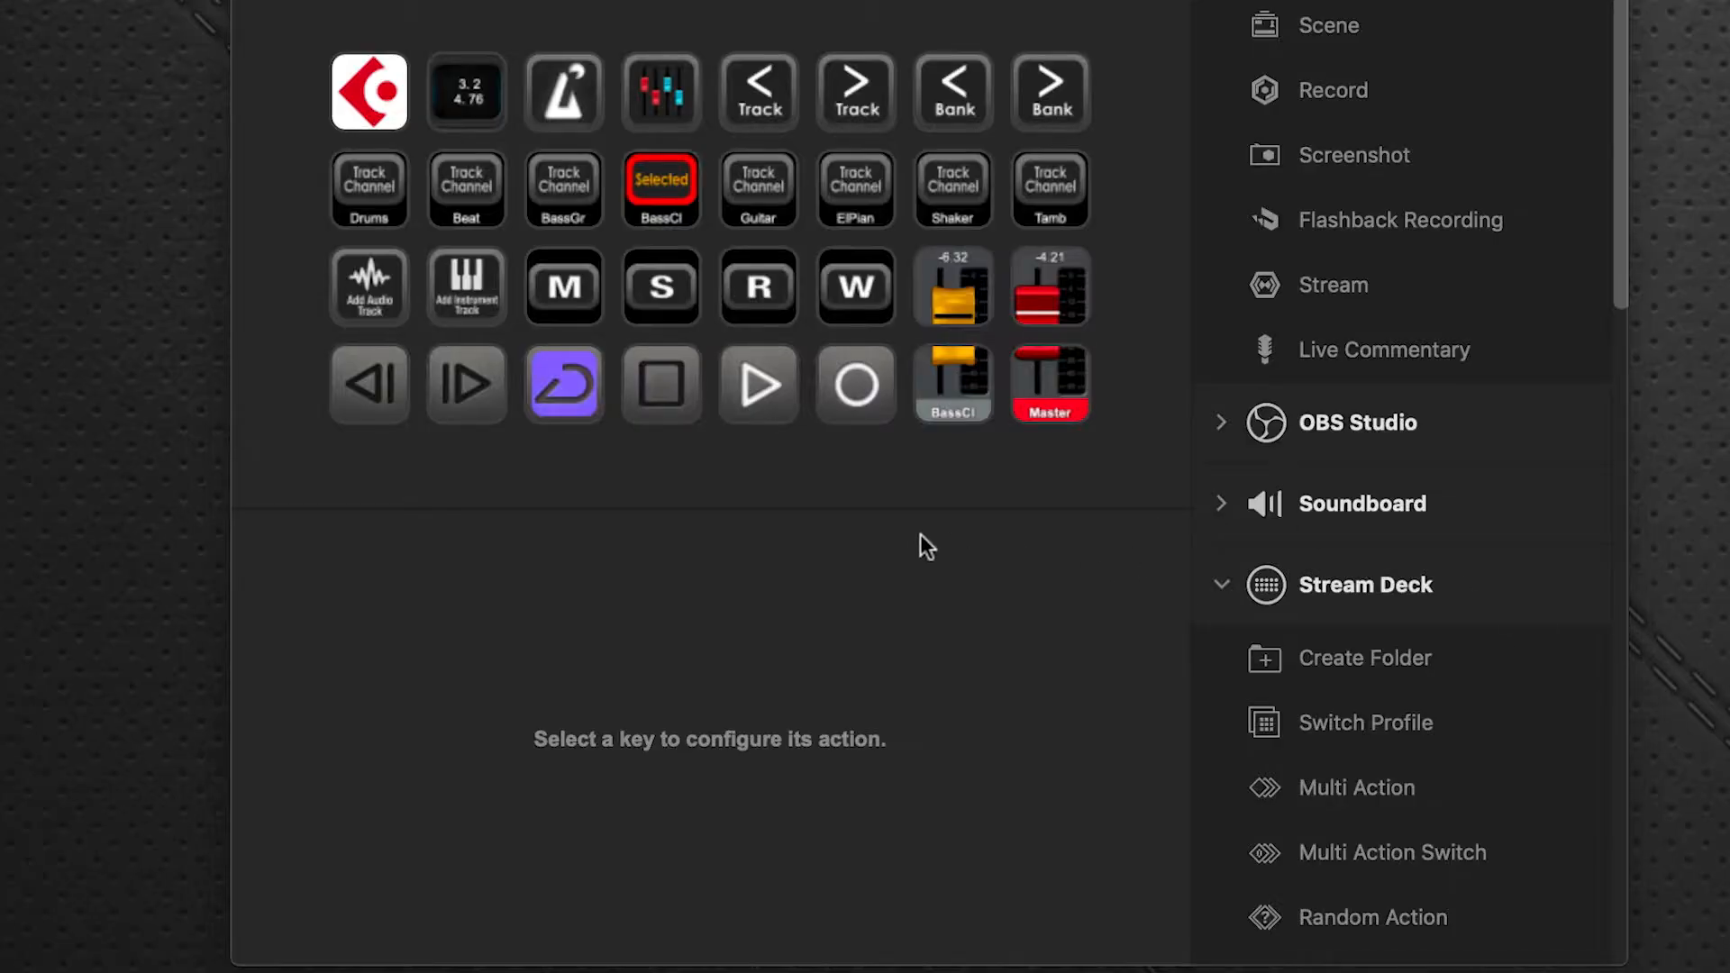
mouse_move(942, 336)
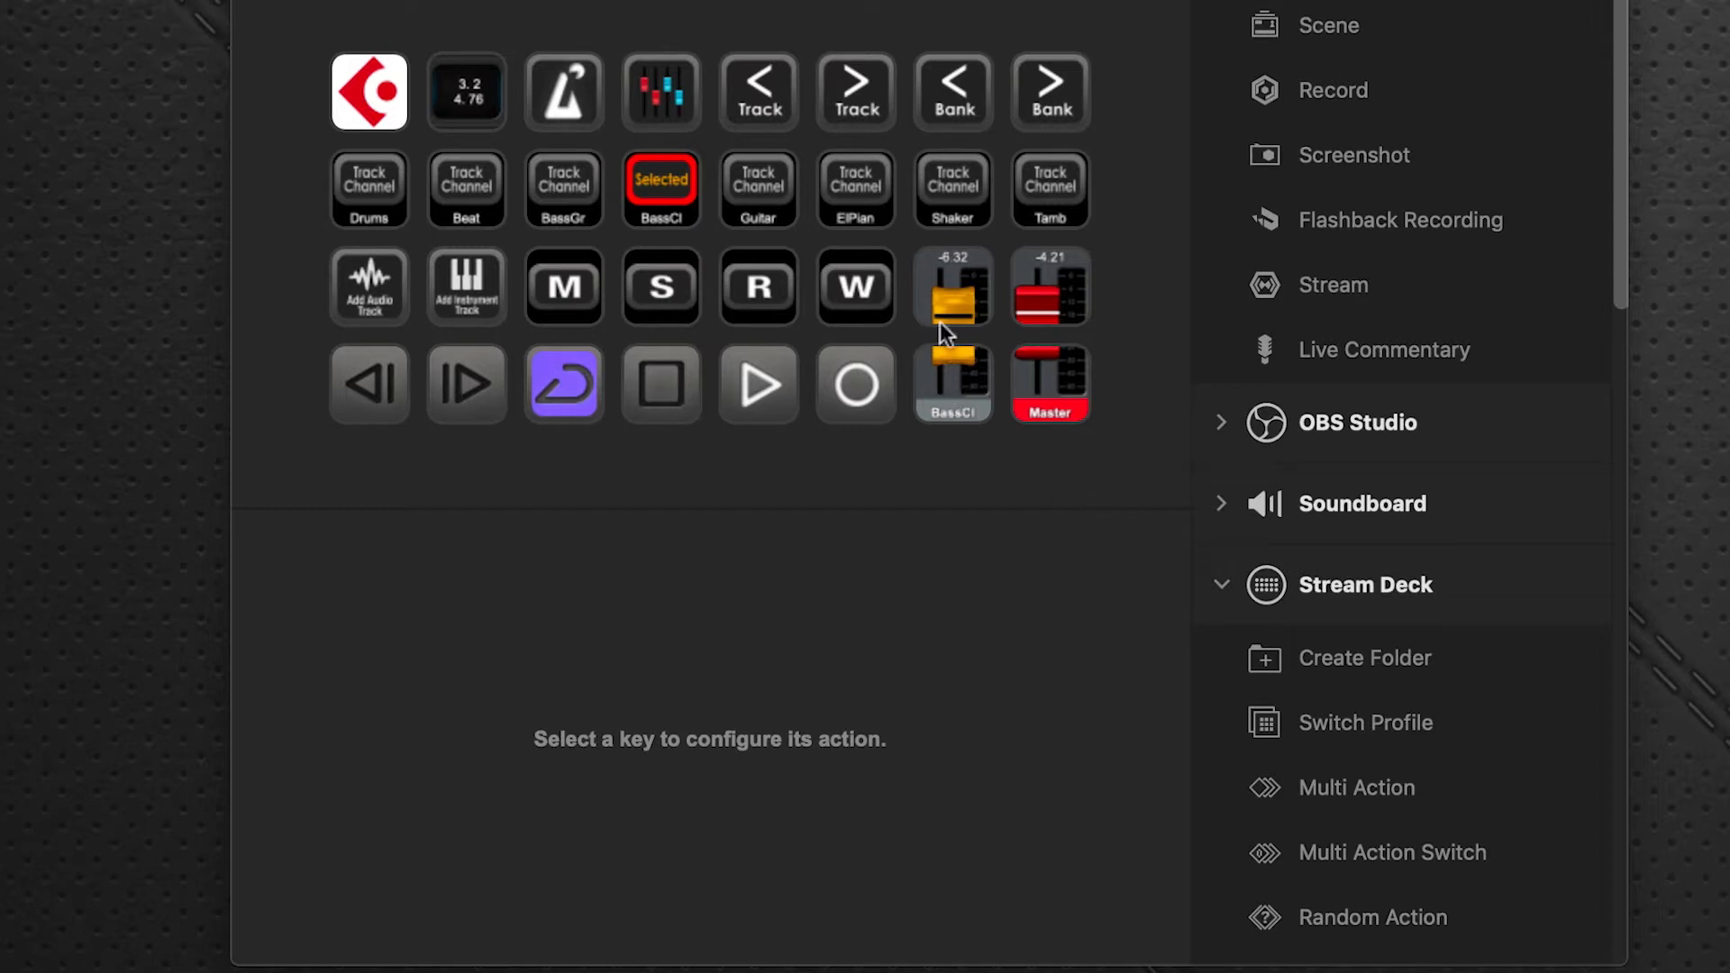
mouse_move(957, 445)
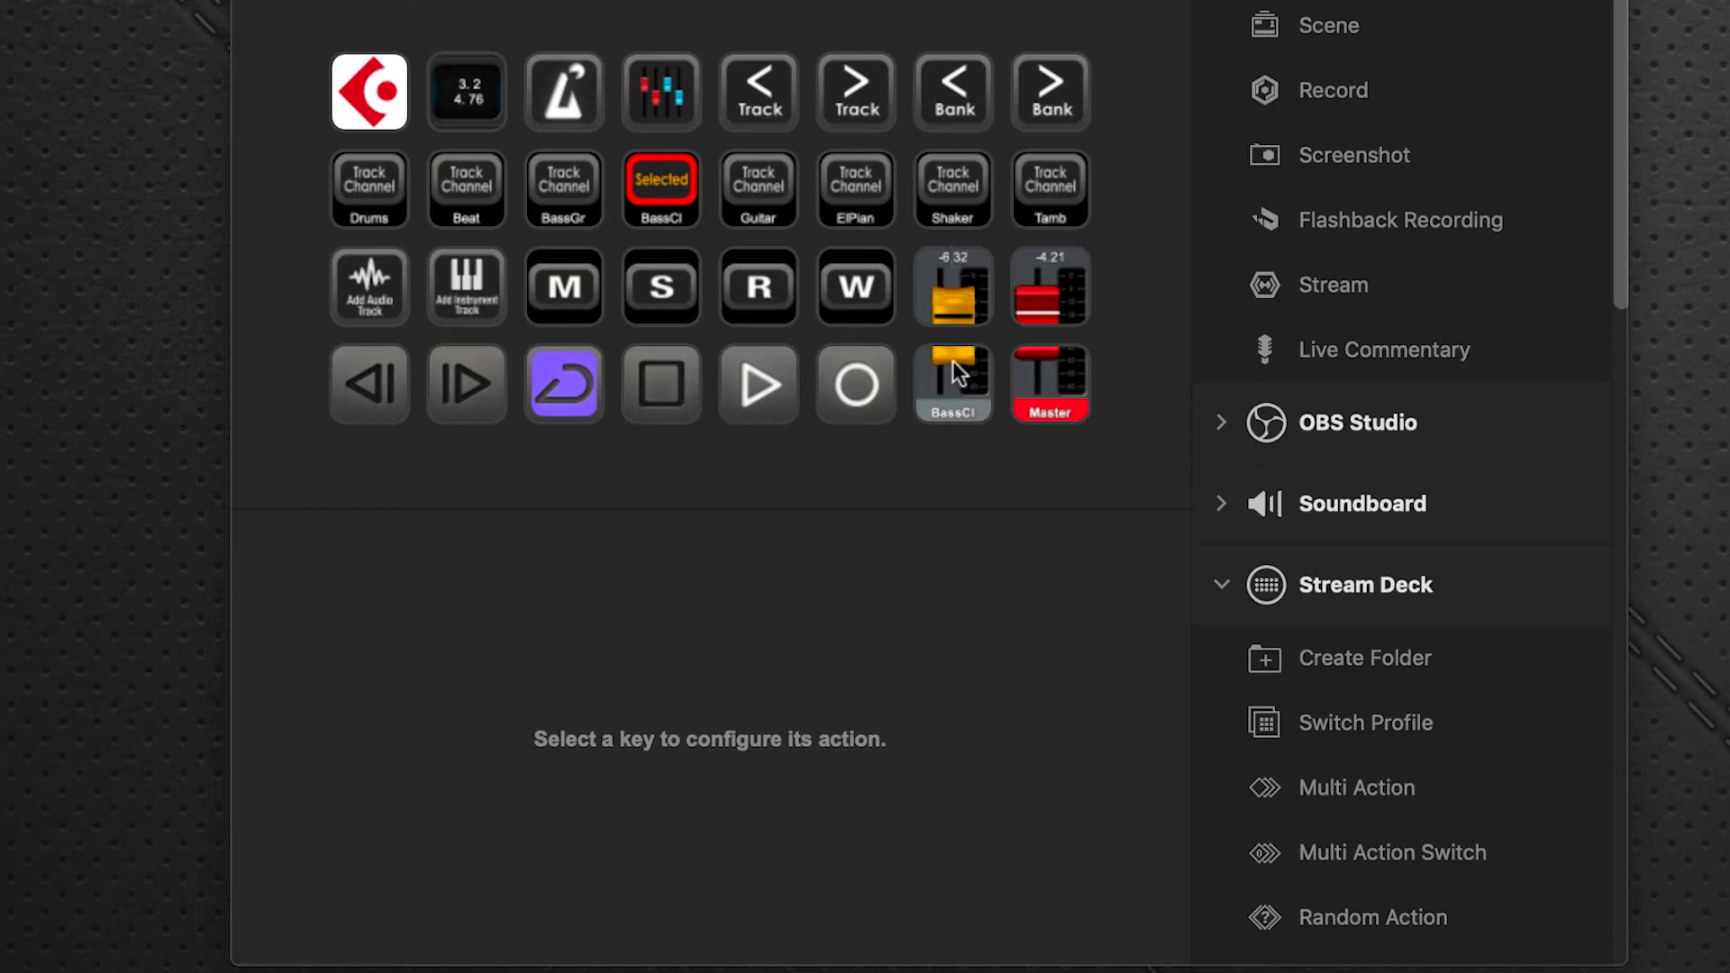
- Drag the Fader speed sliders of the BassCl and upper fader keys toward Slow
left_click(952, 384)
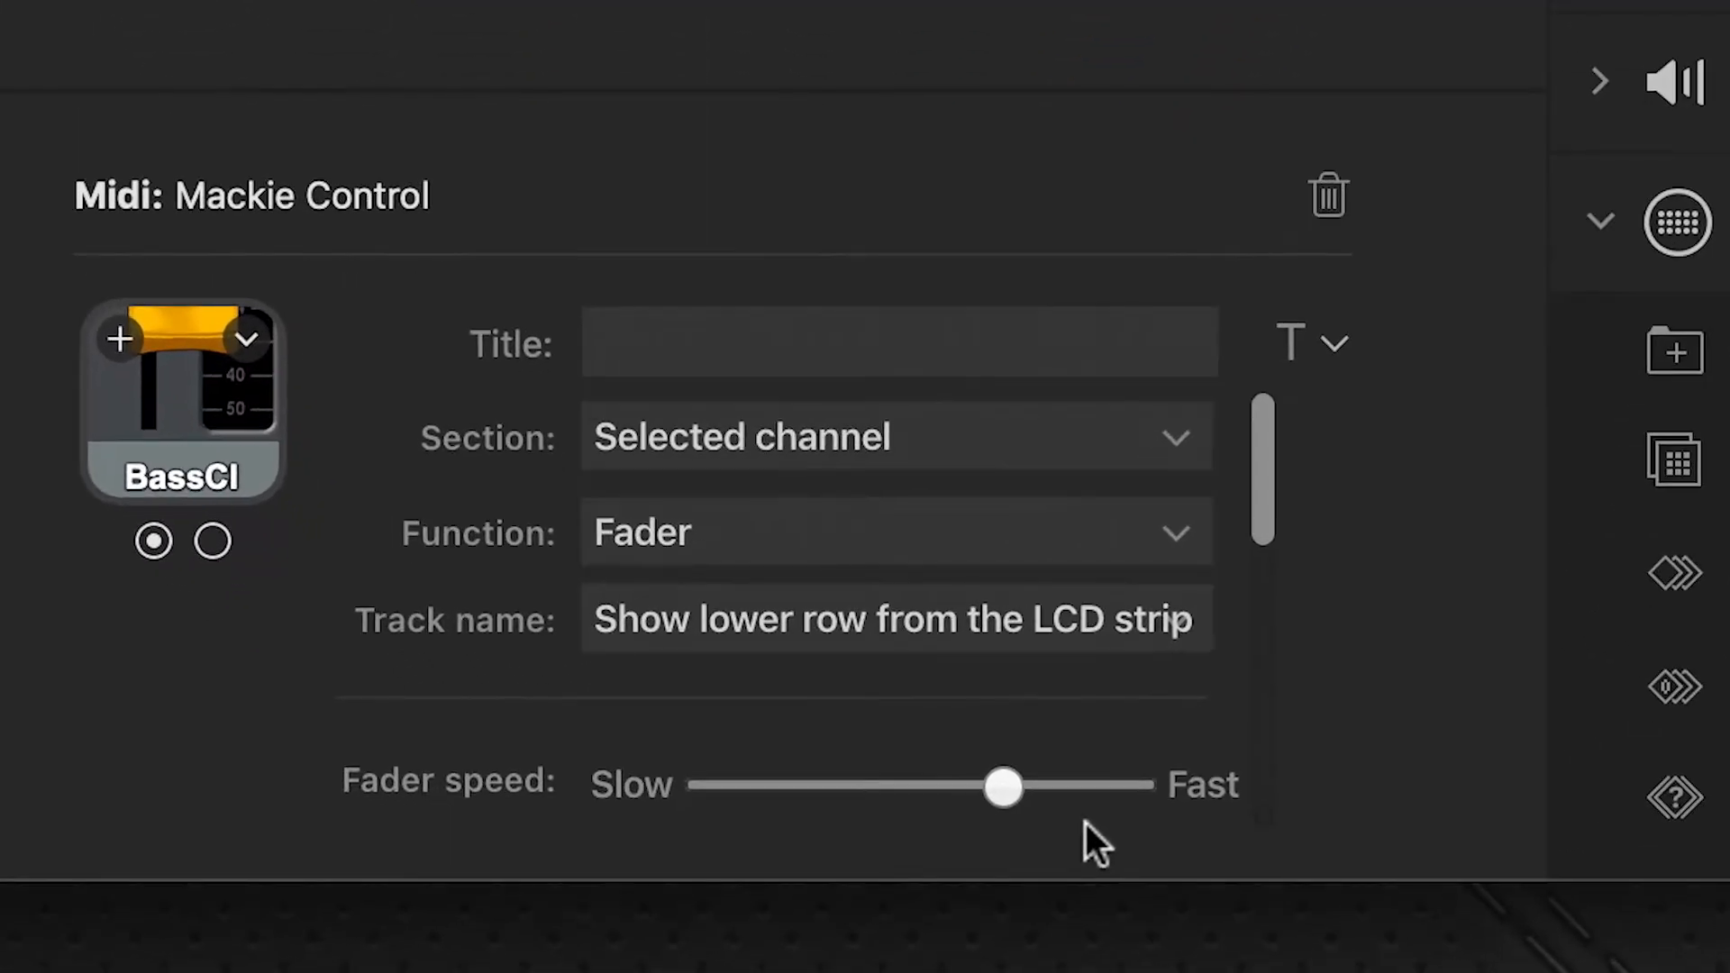
left_click_drag(1002, 784, 942, 784)
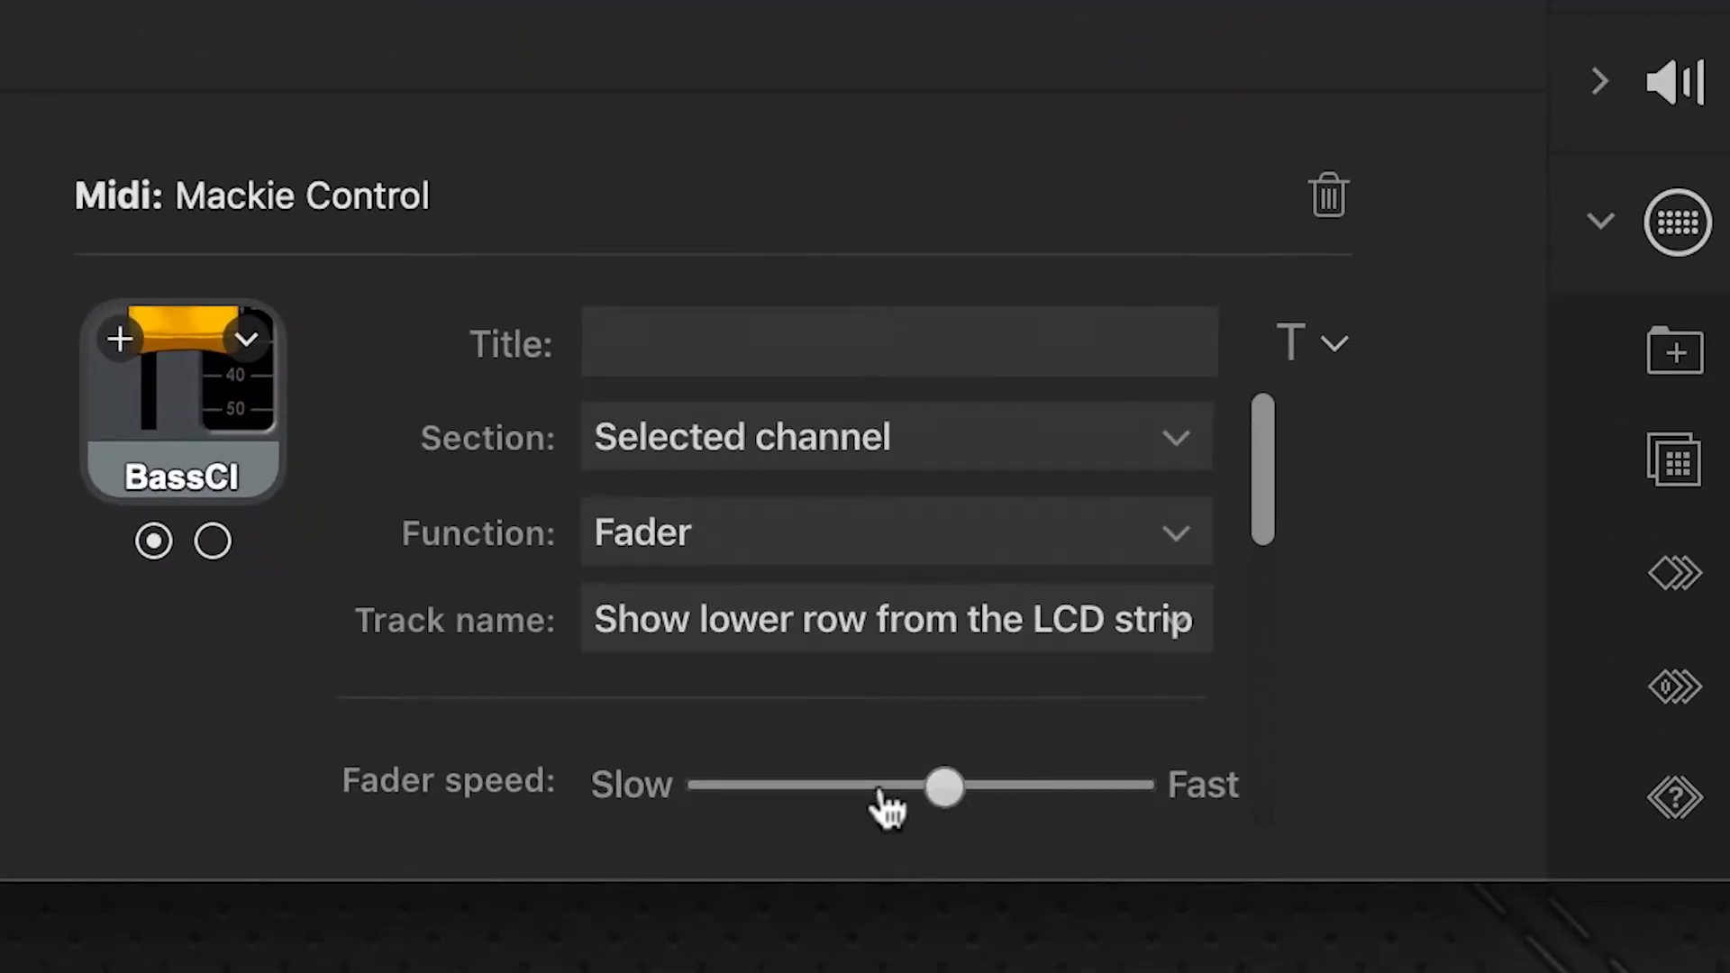
left_click_drag(946, 786, 806, 786)
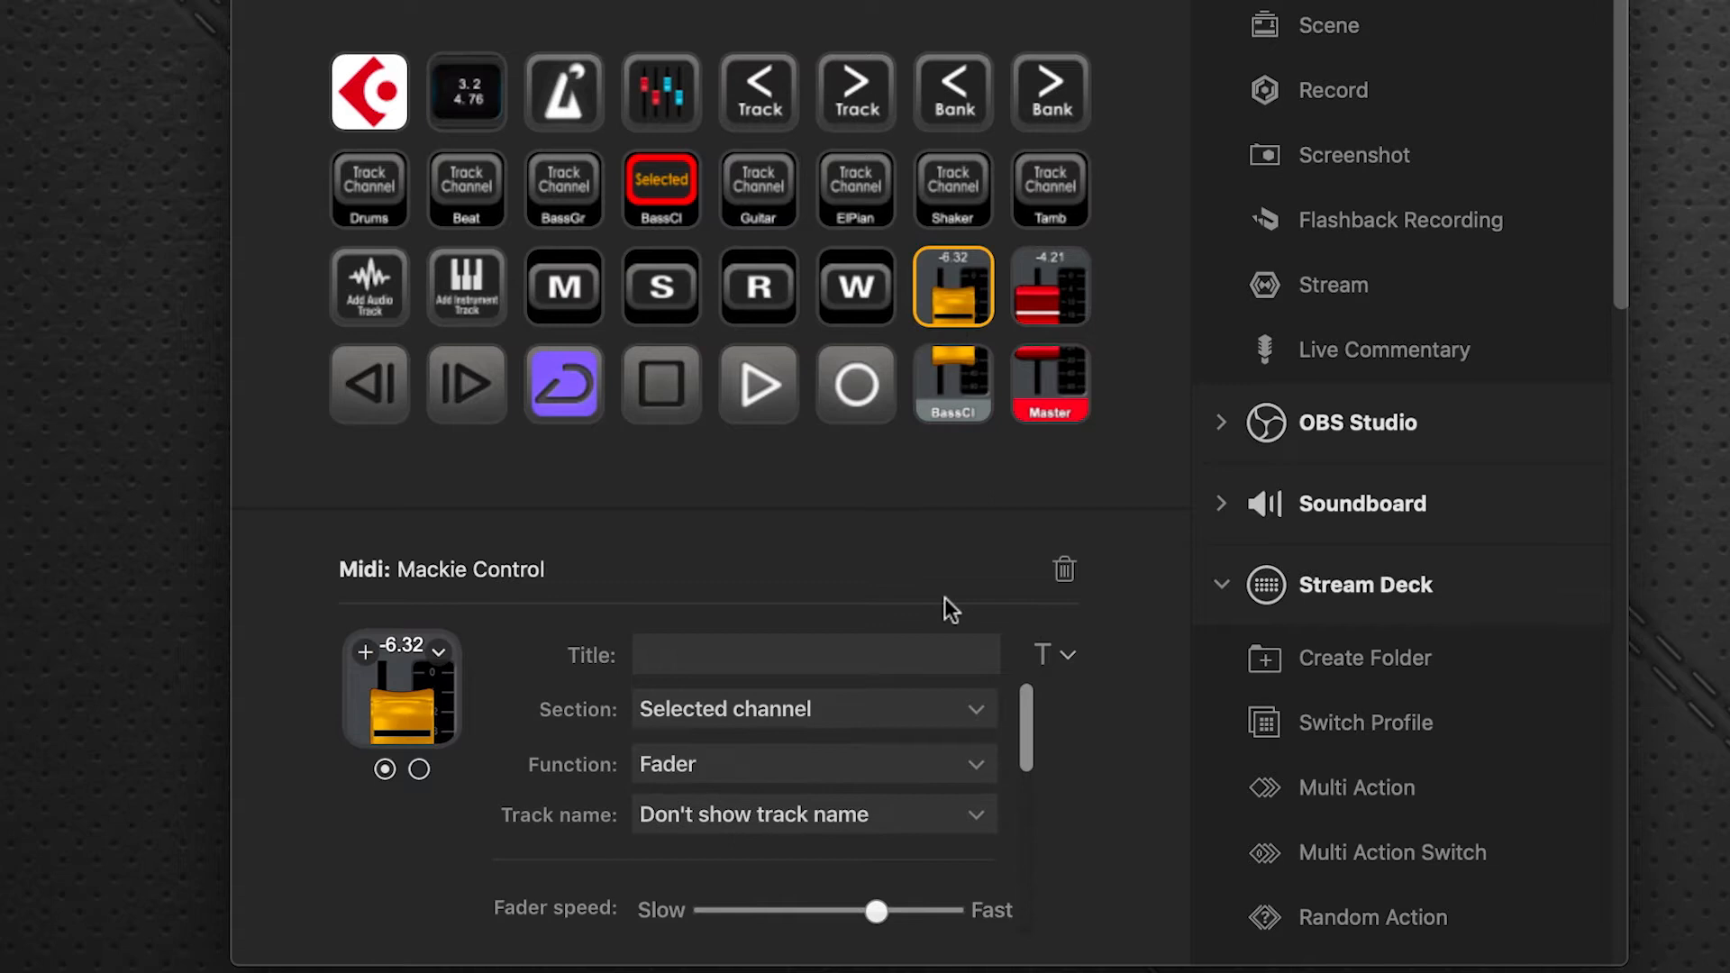
mouse_move(932, 420)
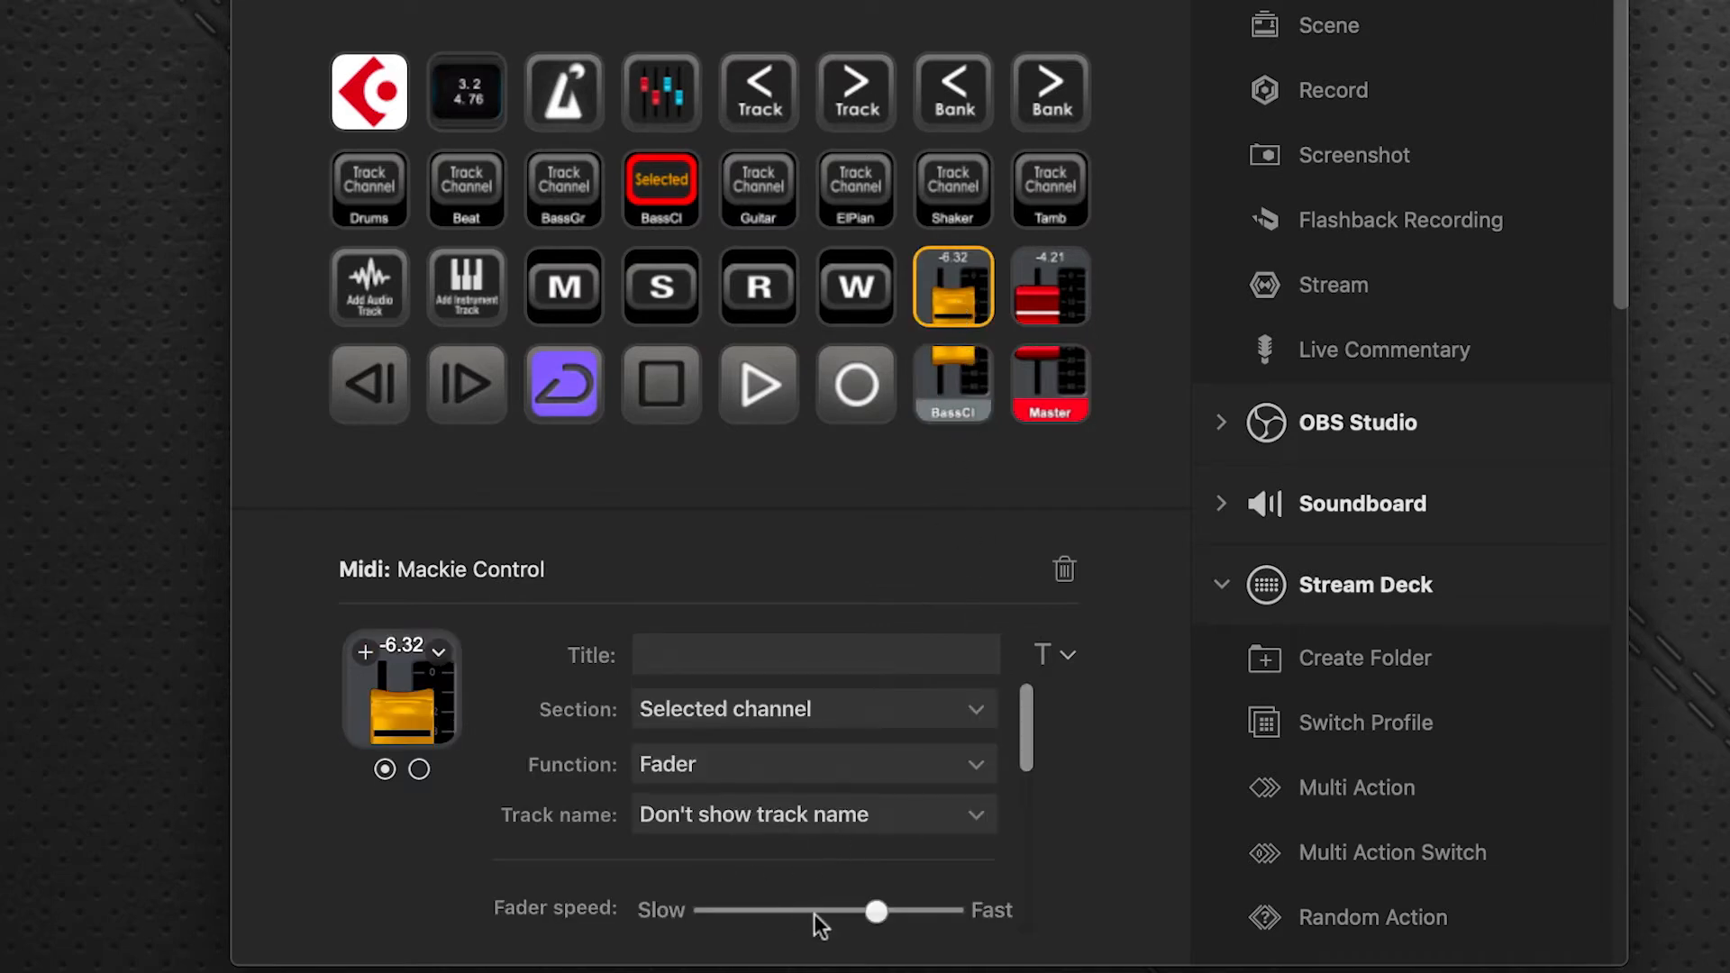
left_click_drag(876, 912, 755, 912)
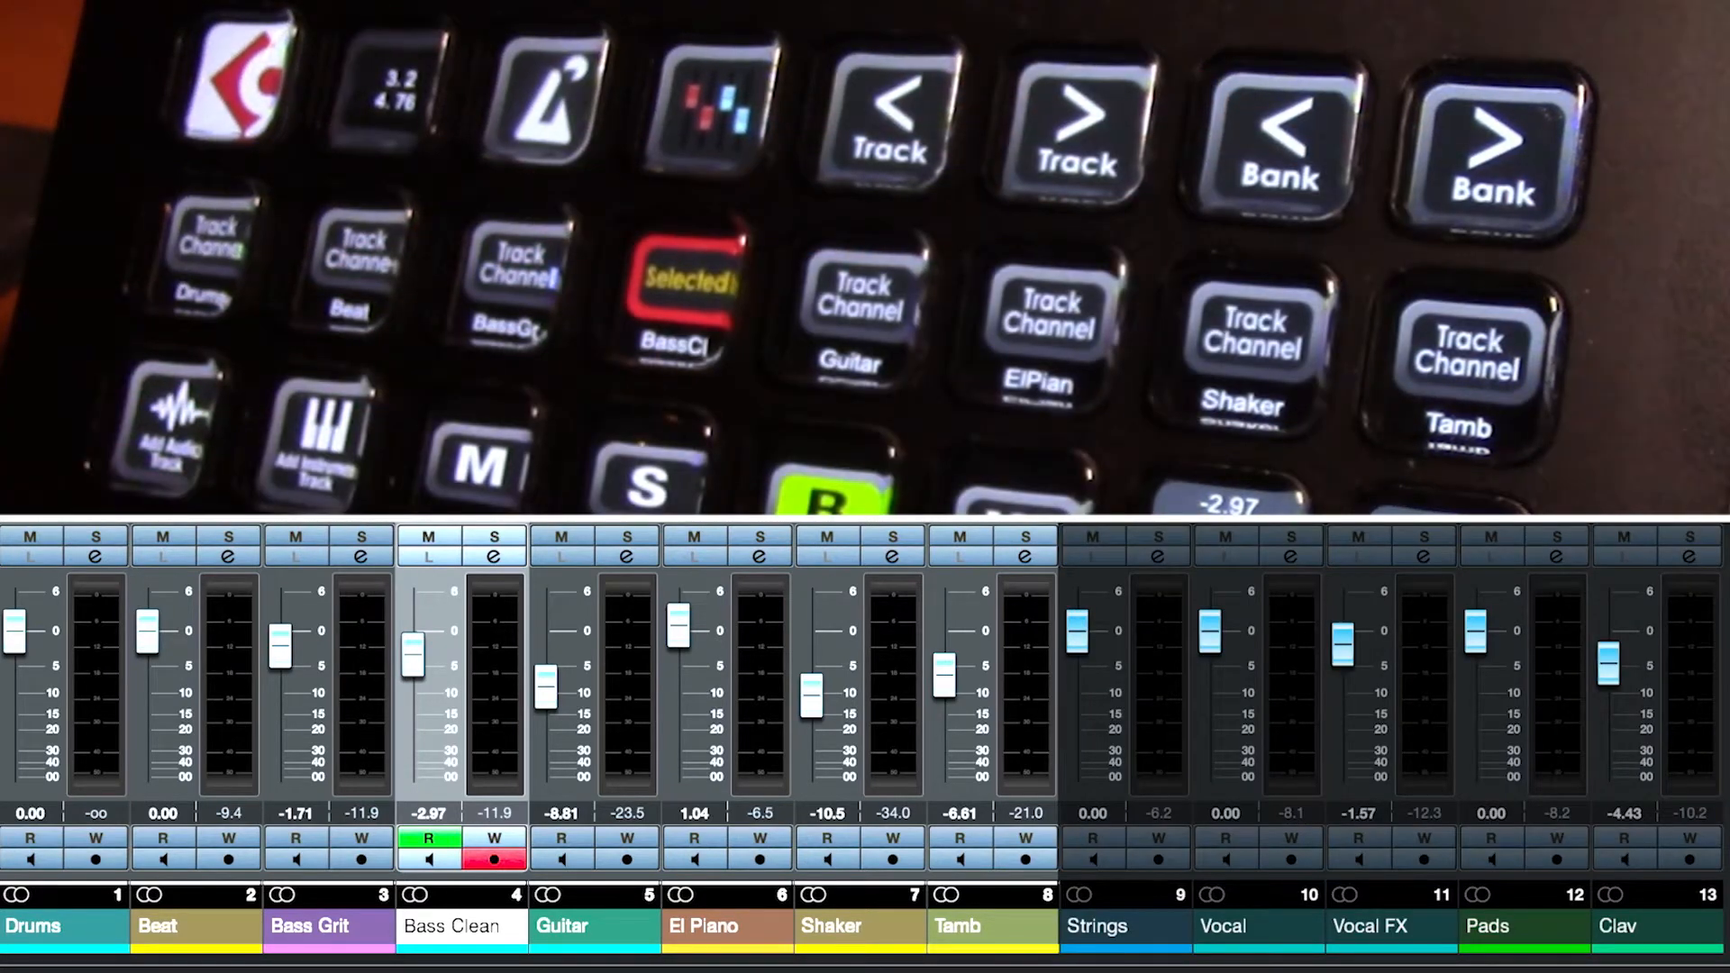
- Select the Guitar channel from its deck key, then step the selection to neighbouring channels
left_click(1492, 138)
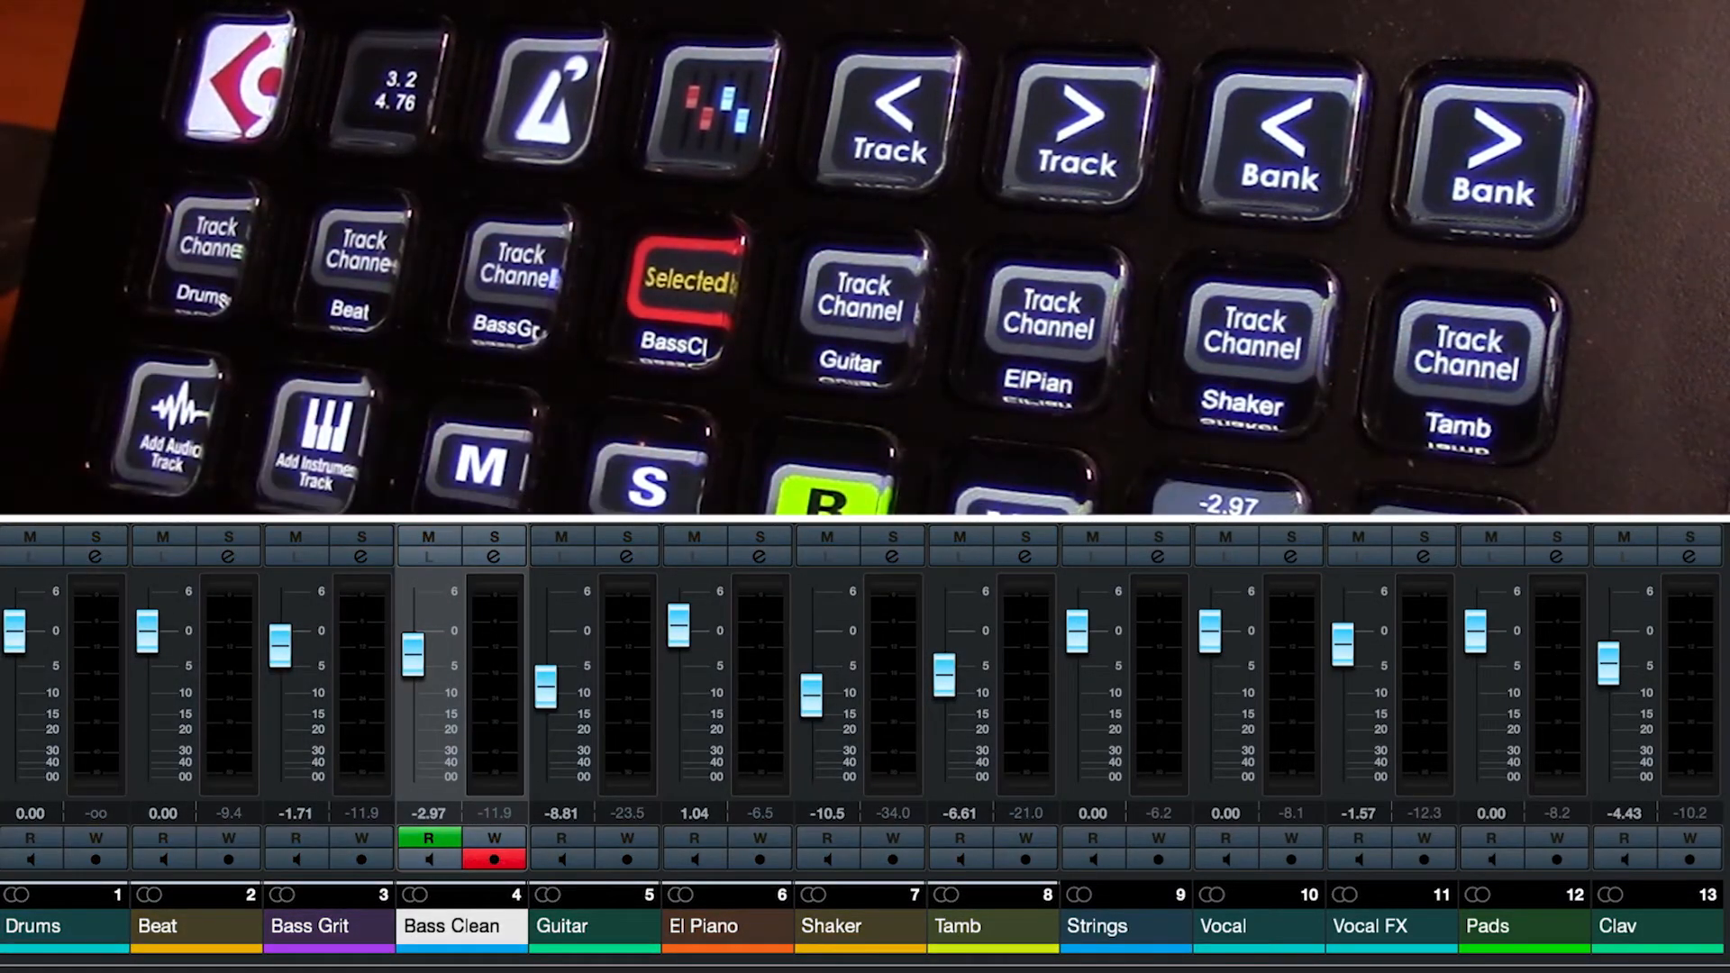
left_click(1076, 121)
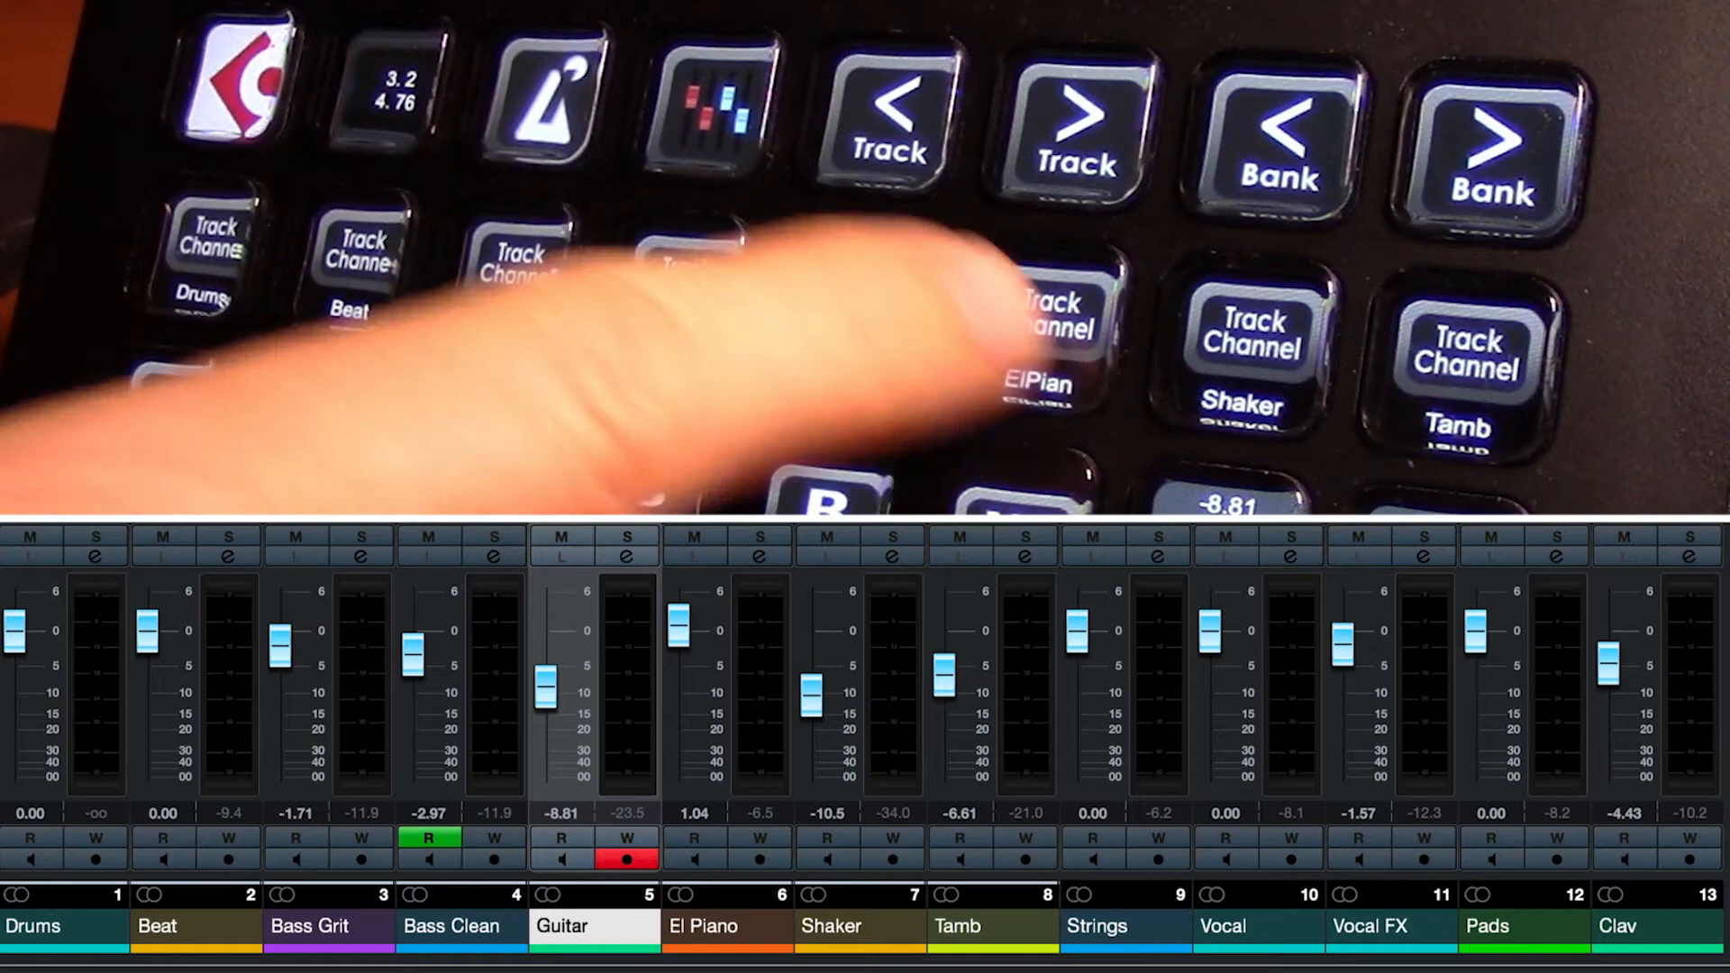
left_click(1074, 126)
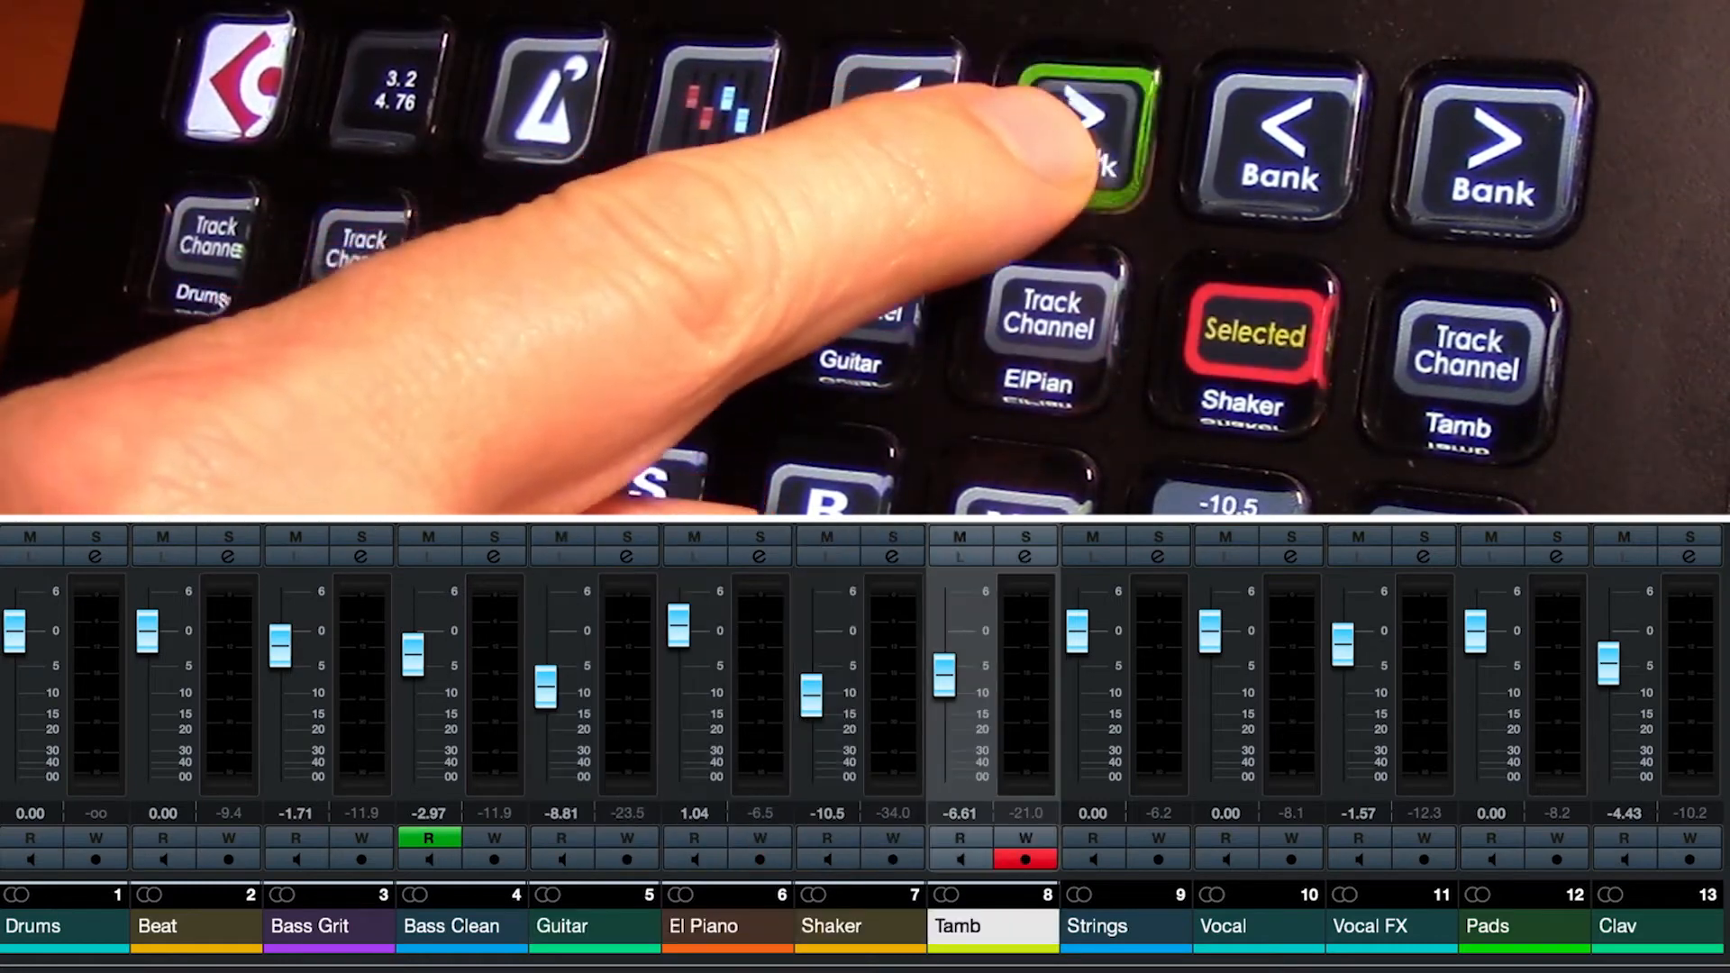
left_click(1076, 144)
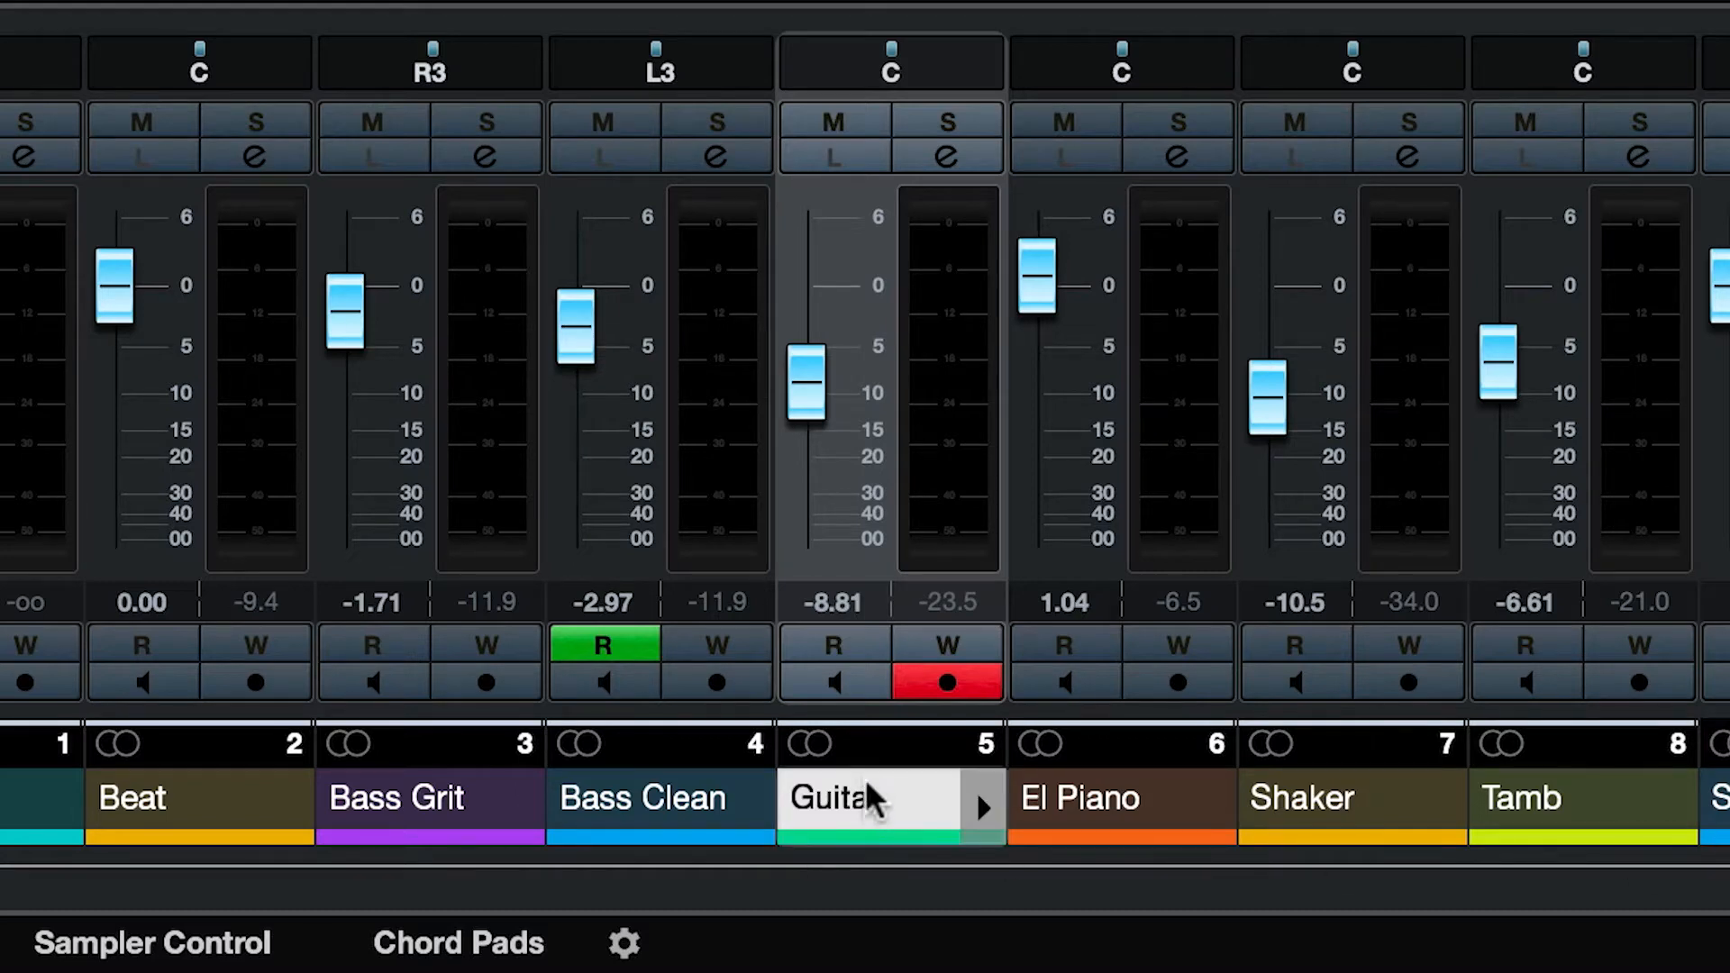
- Rename MixConsole track 5 from Harp to Guitar and commit the new name
double_click(866, 798)
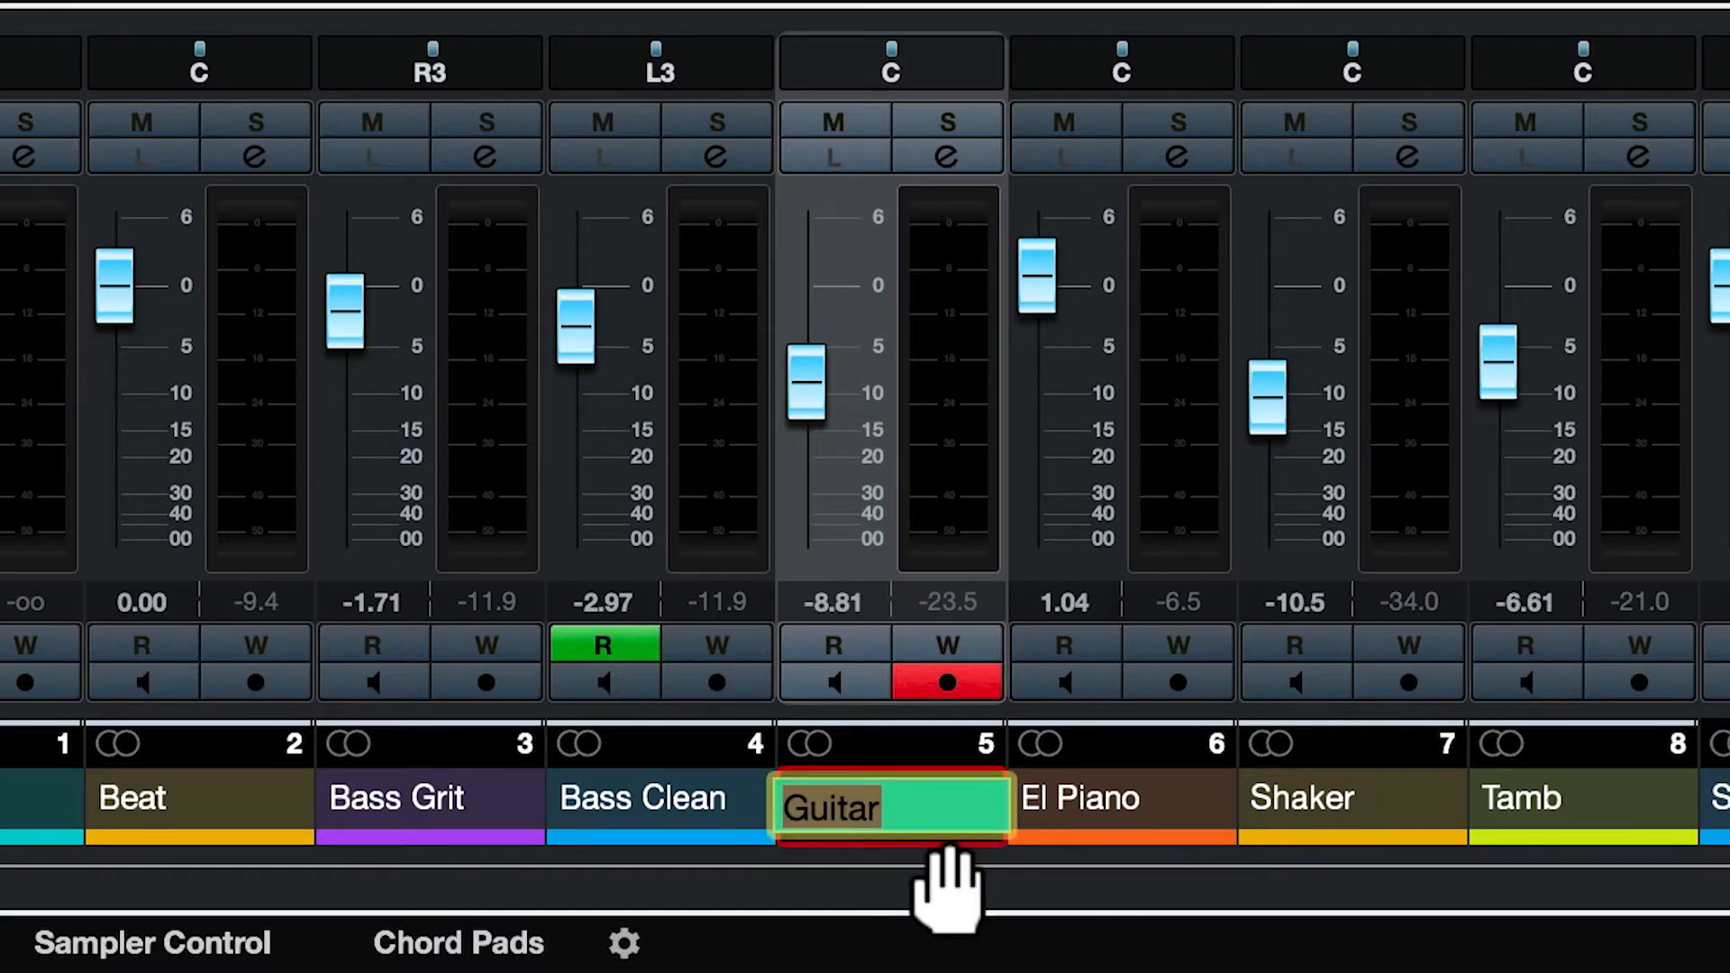
type("Harp")
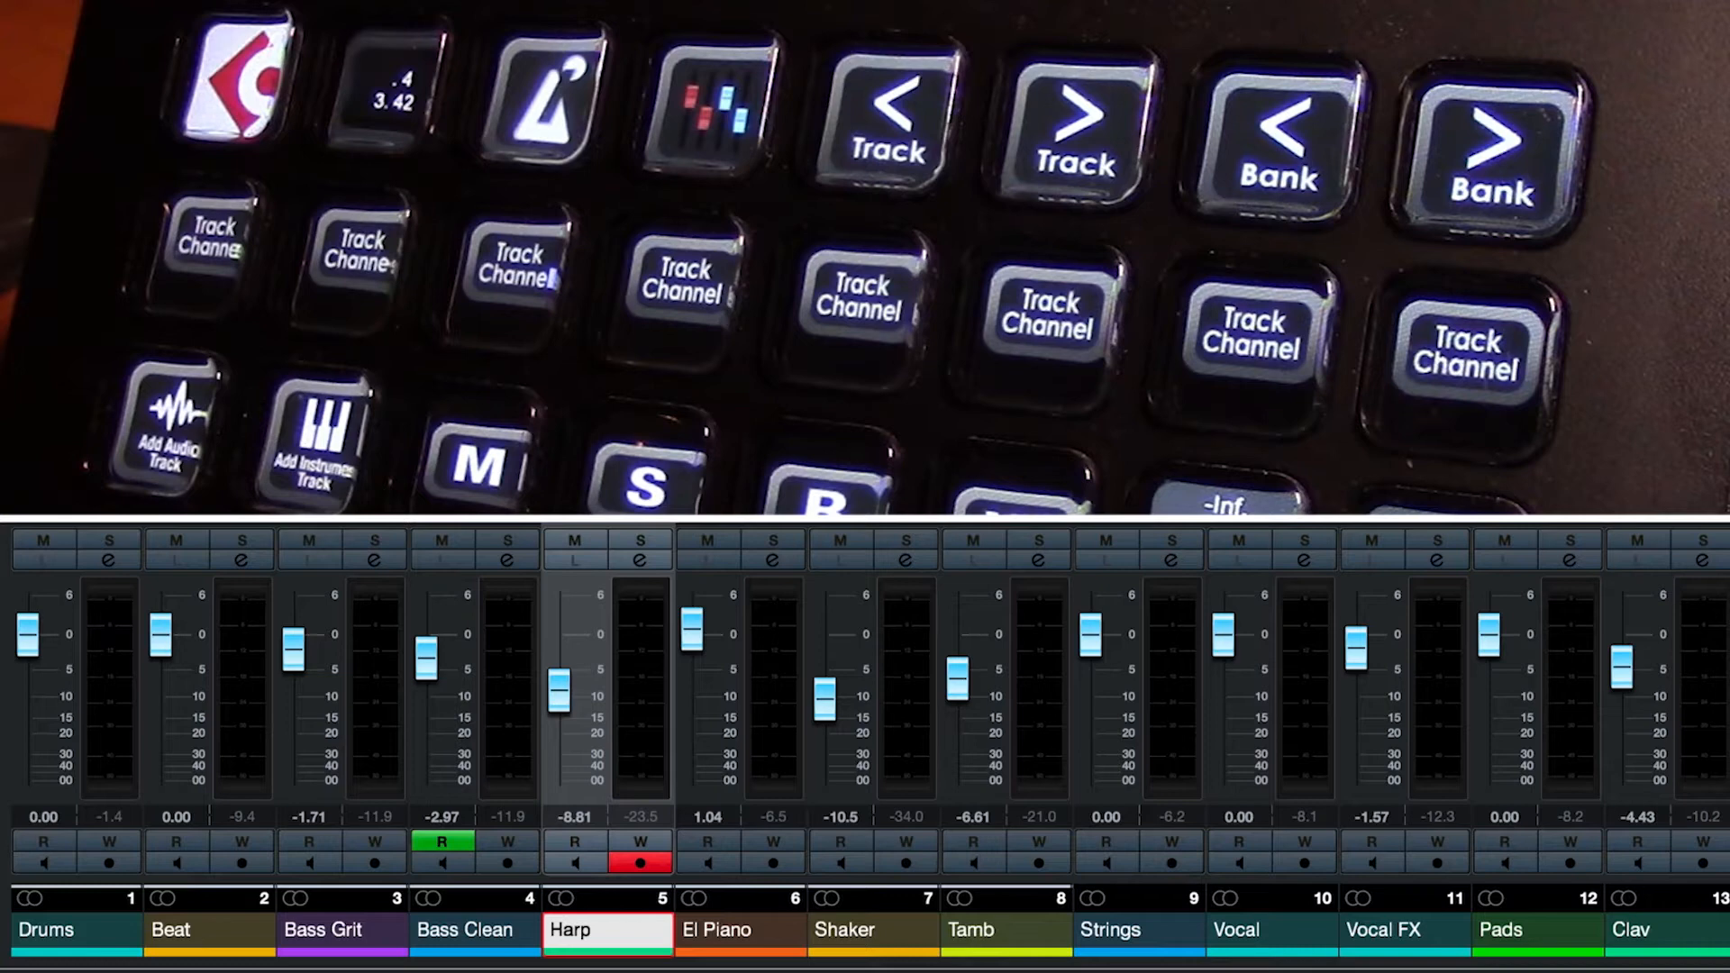
mouse_move(614, 939)
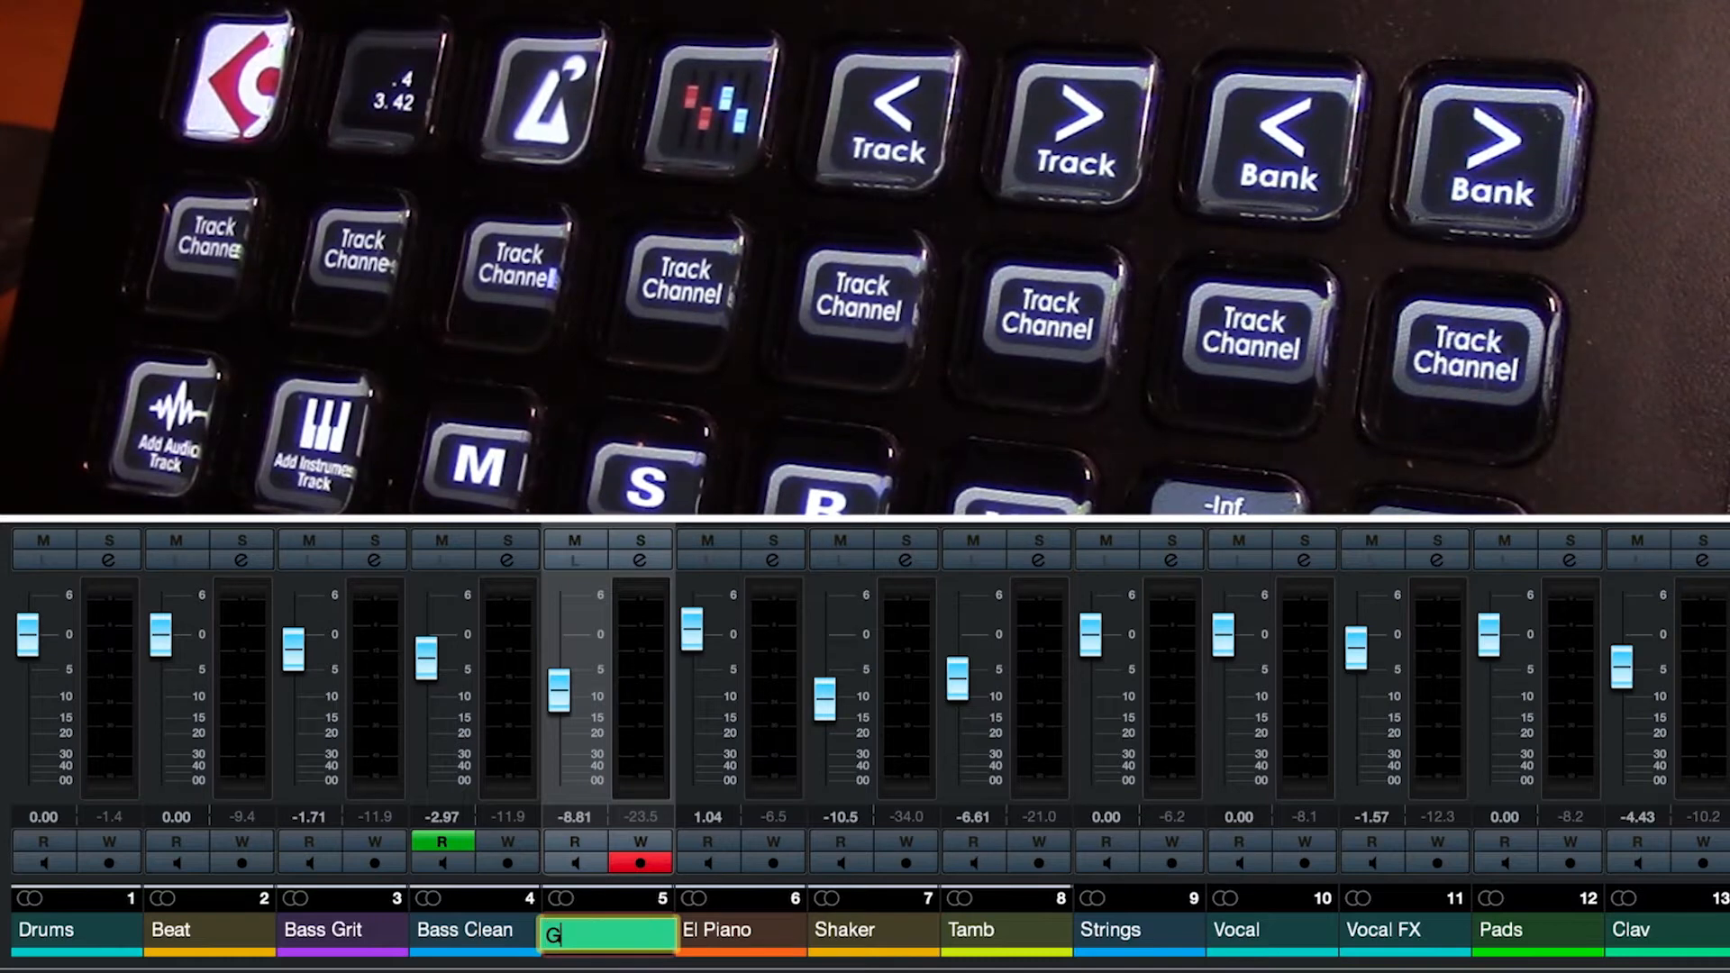
type("Guitar")
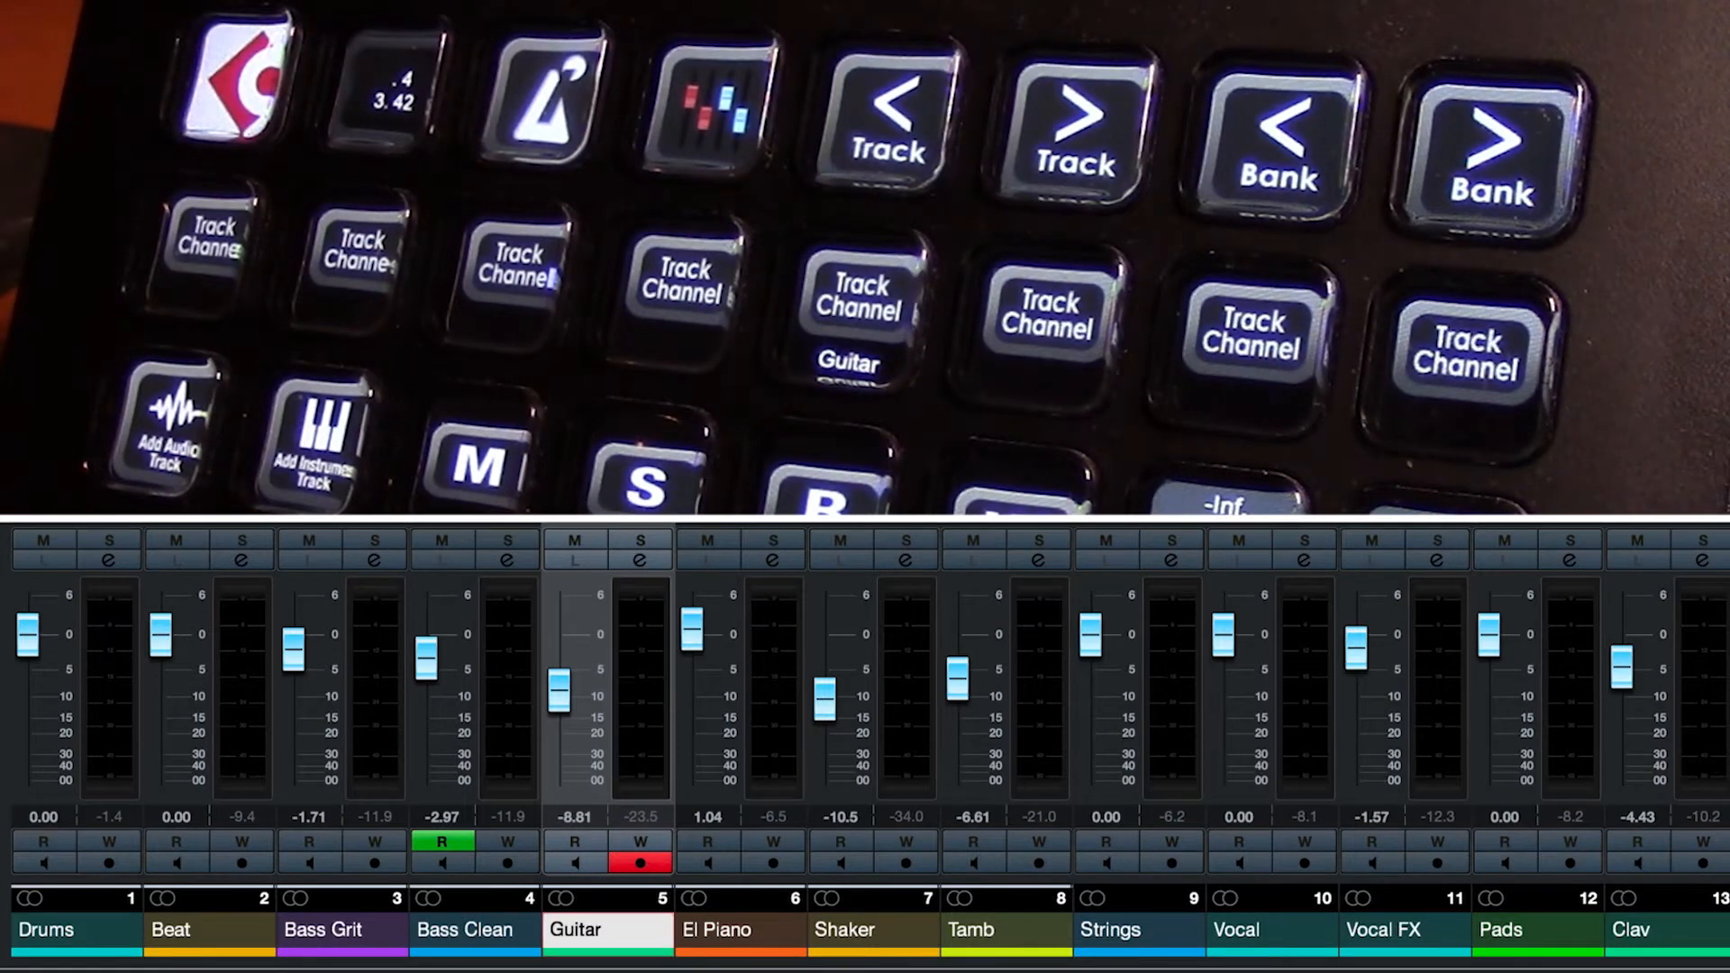
left_click(861, 297)
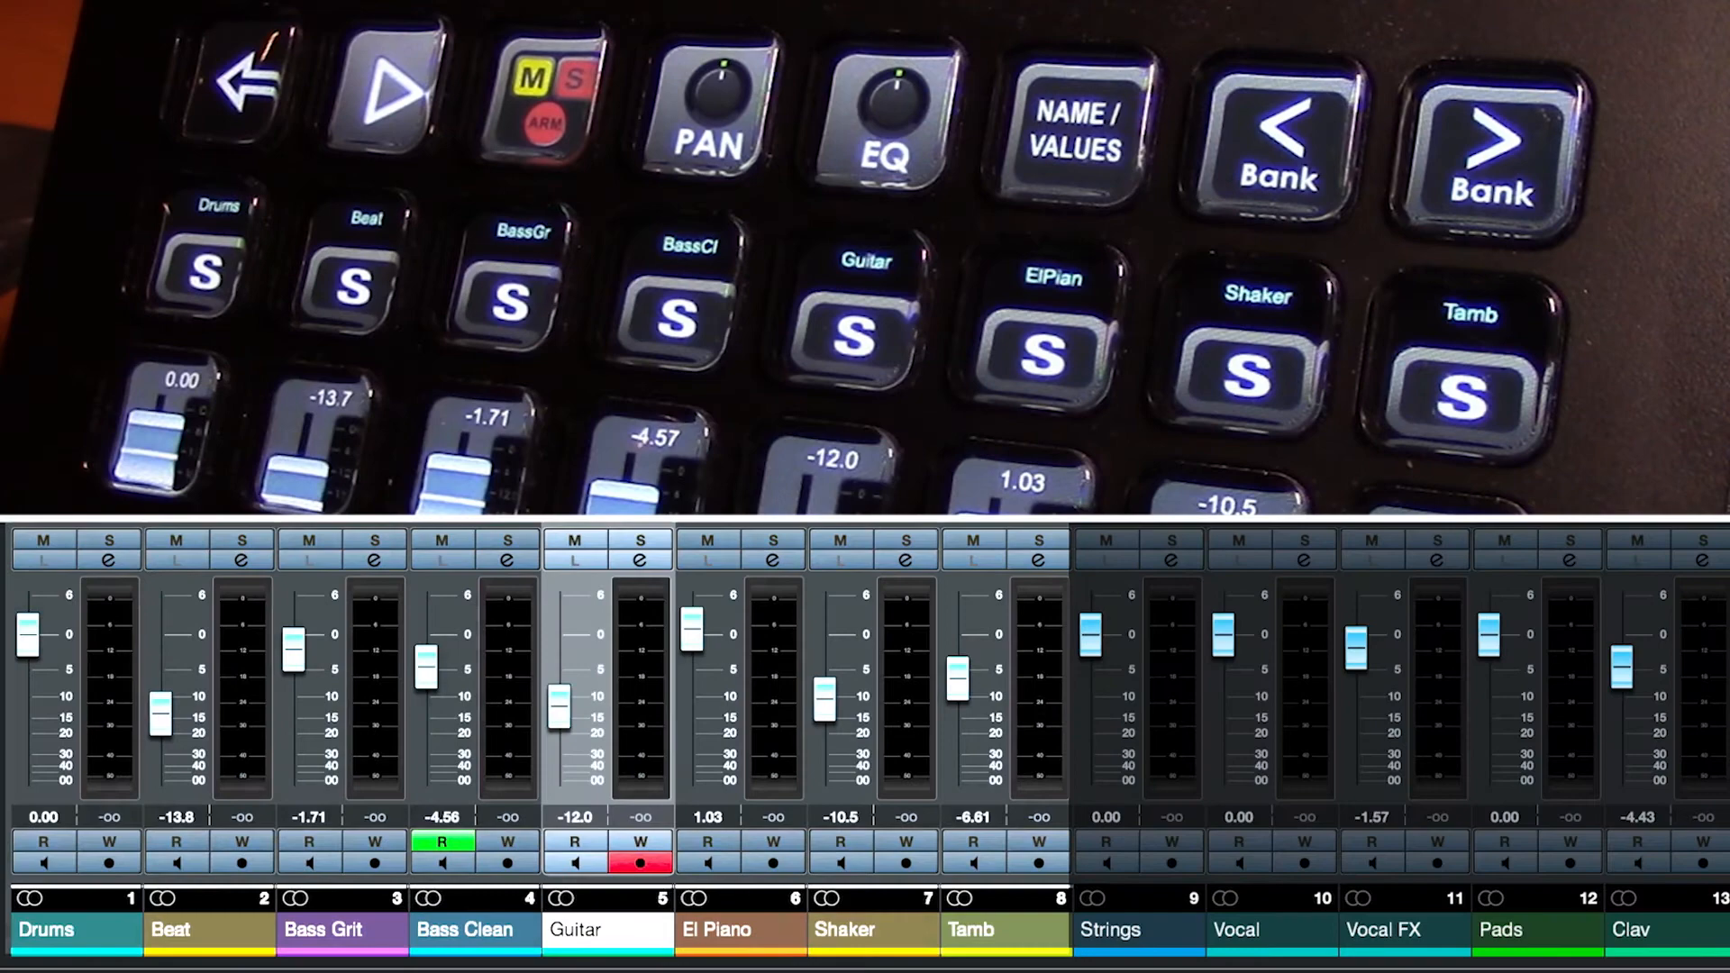
- Set Beat to -13.8, Bass Clean to -4.56 and Guitar to -12.0 dB from the deck fader keys
left_click(690, 332)
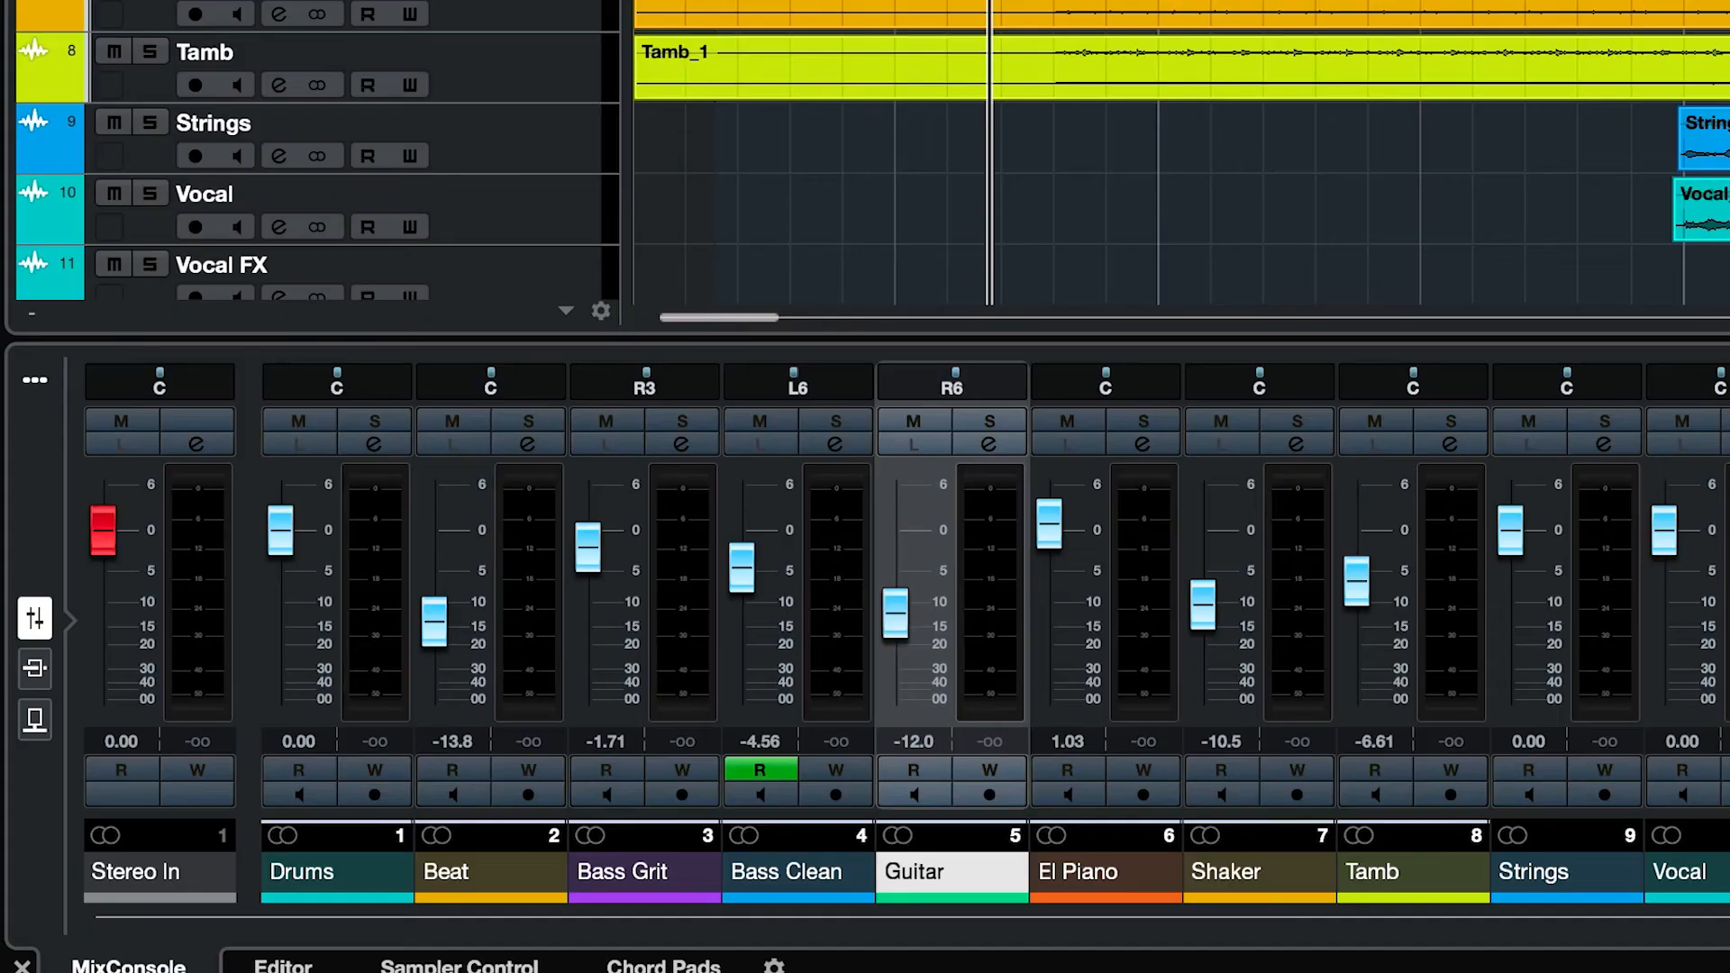
- Show the Channel Strip Equalizer, still flat, in the MixConsole
left_click(301, 873)
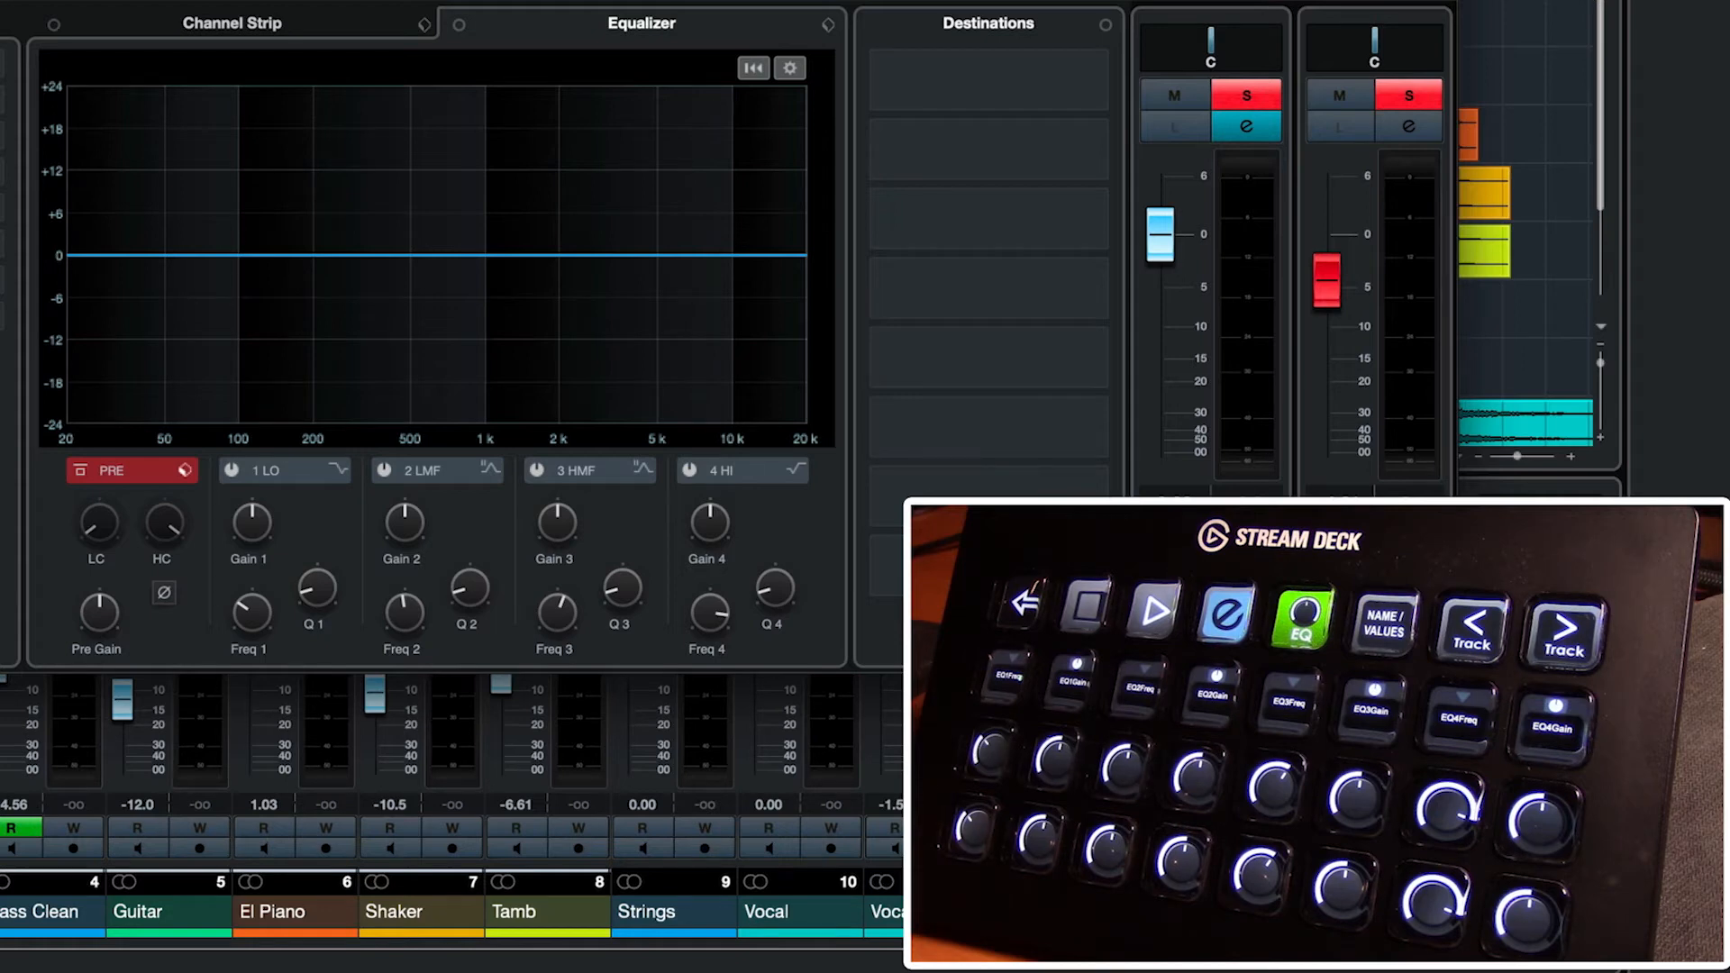
- Enable EQ bands 1–3, boost band 2 near 500 Hz, and play back the result
left_click(216, 254)
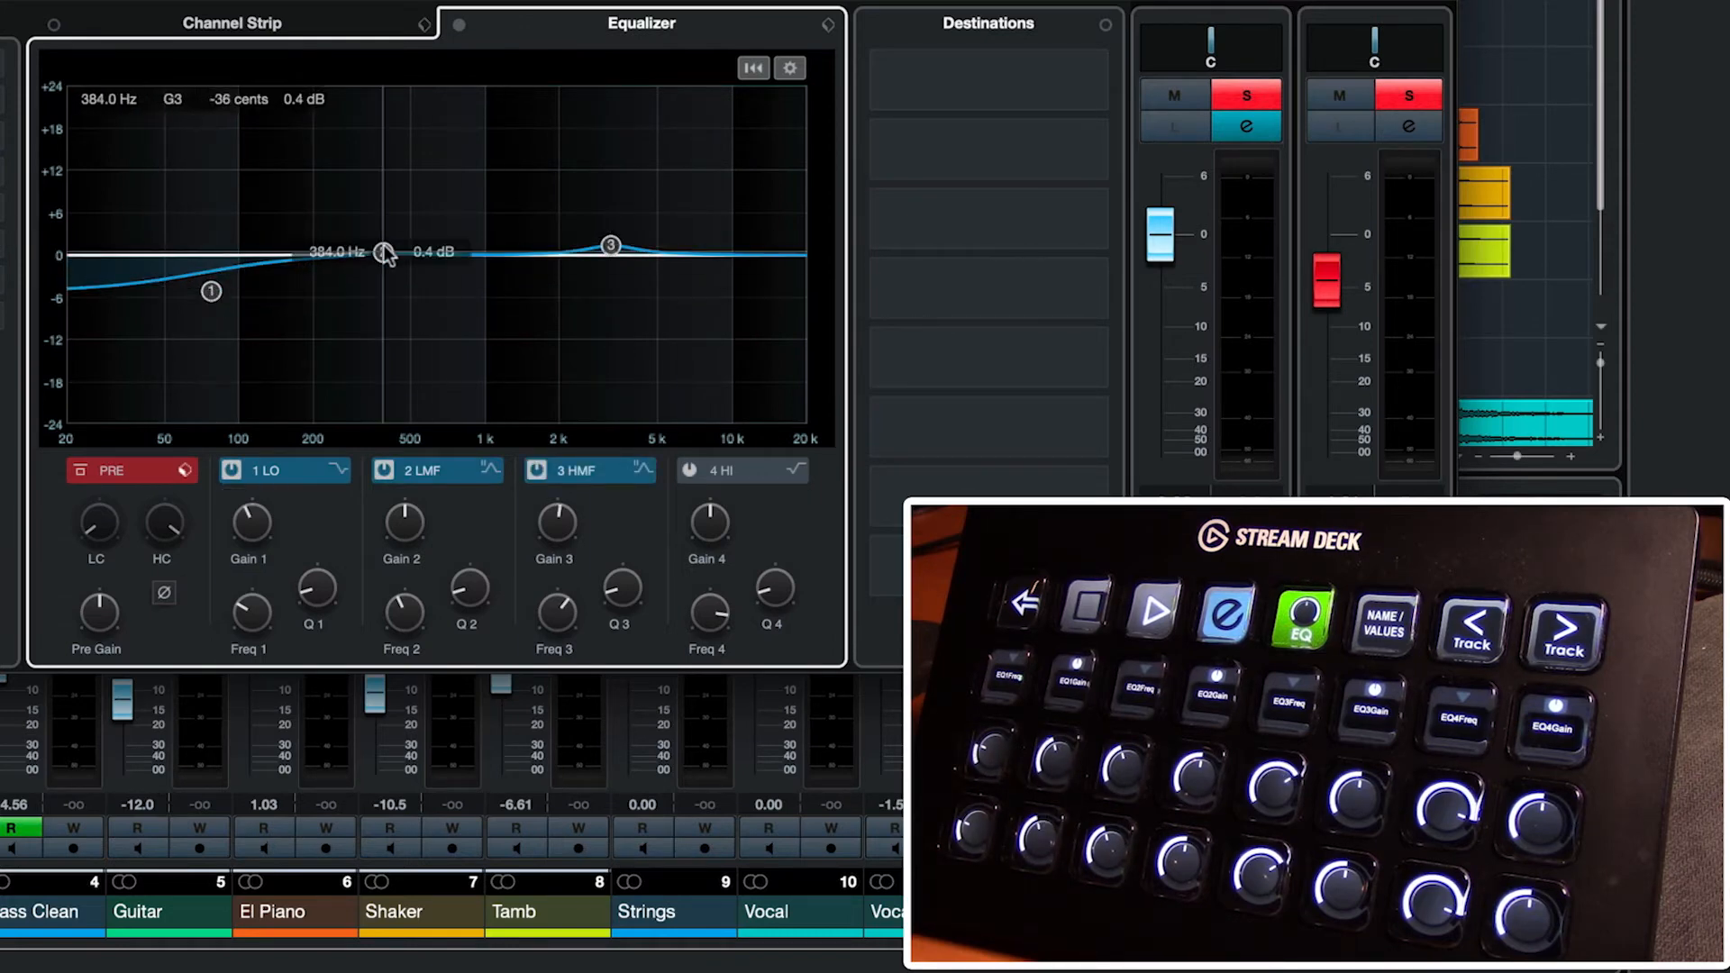
left_click_drag(386, 251, 665, 290)
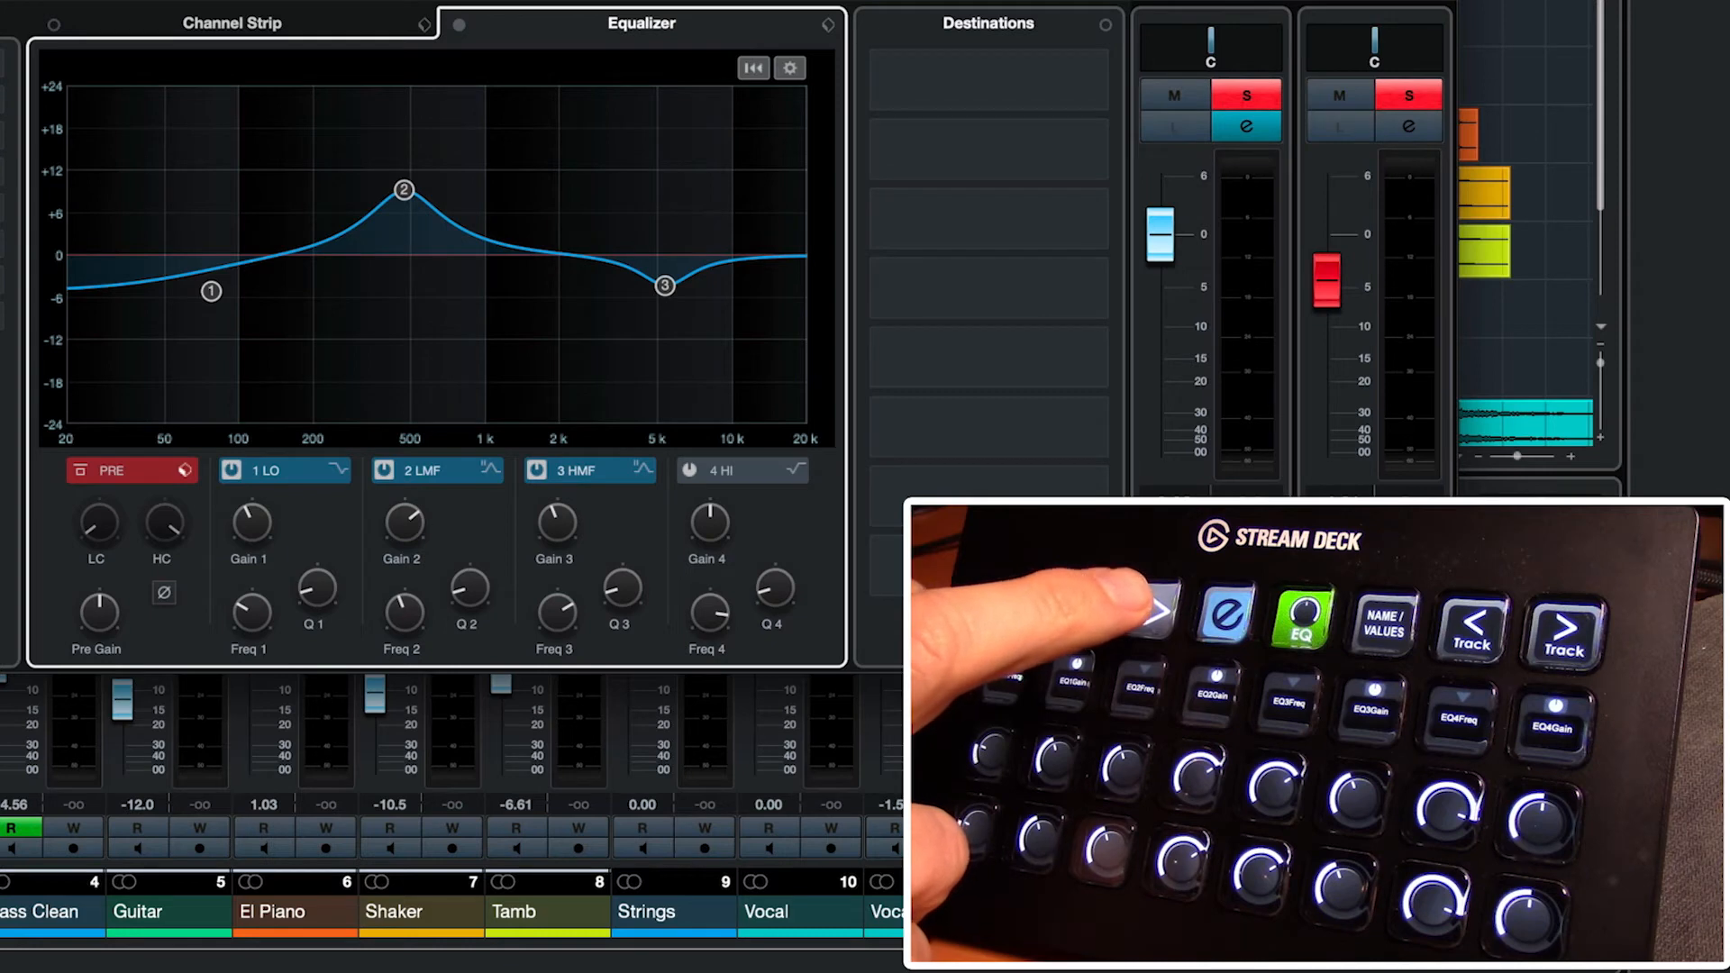
left_click(1148, 618)
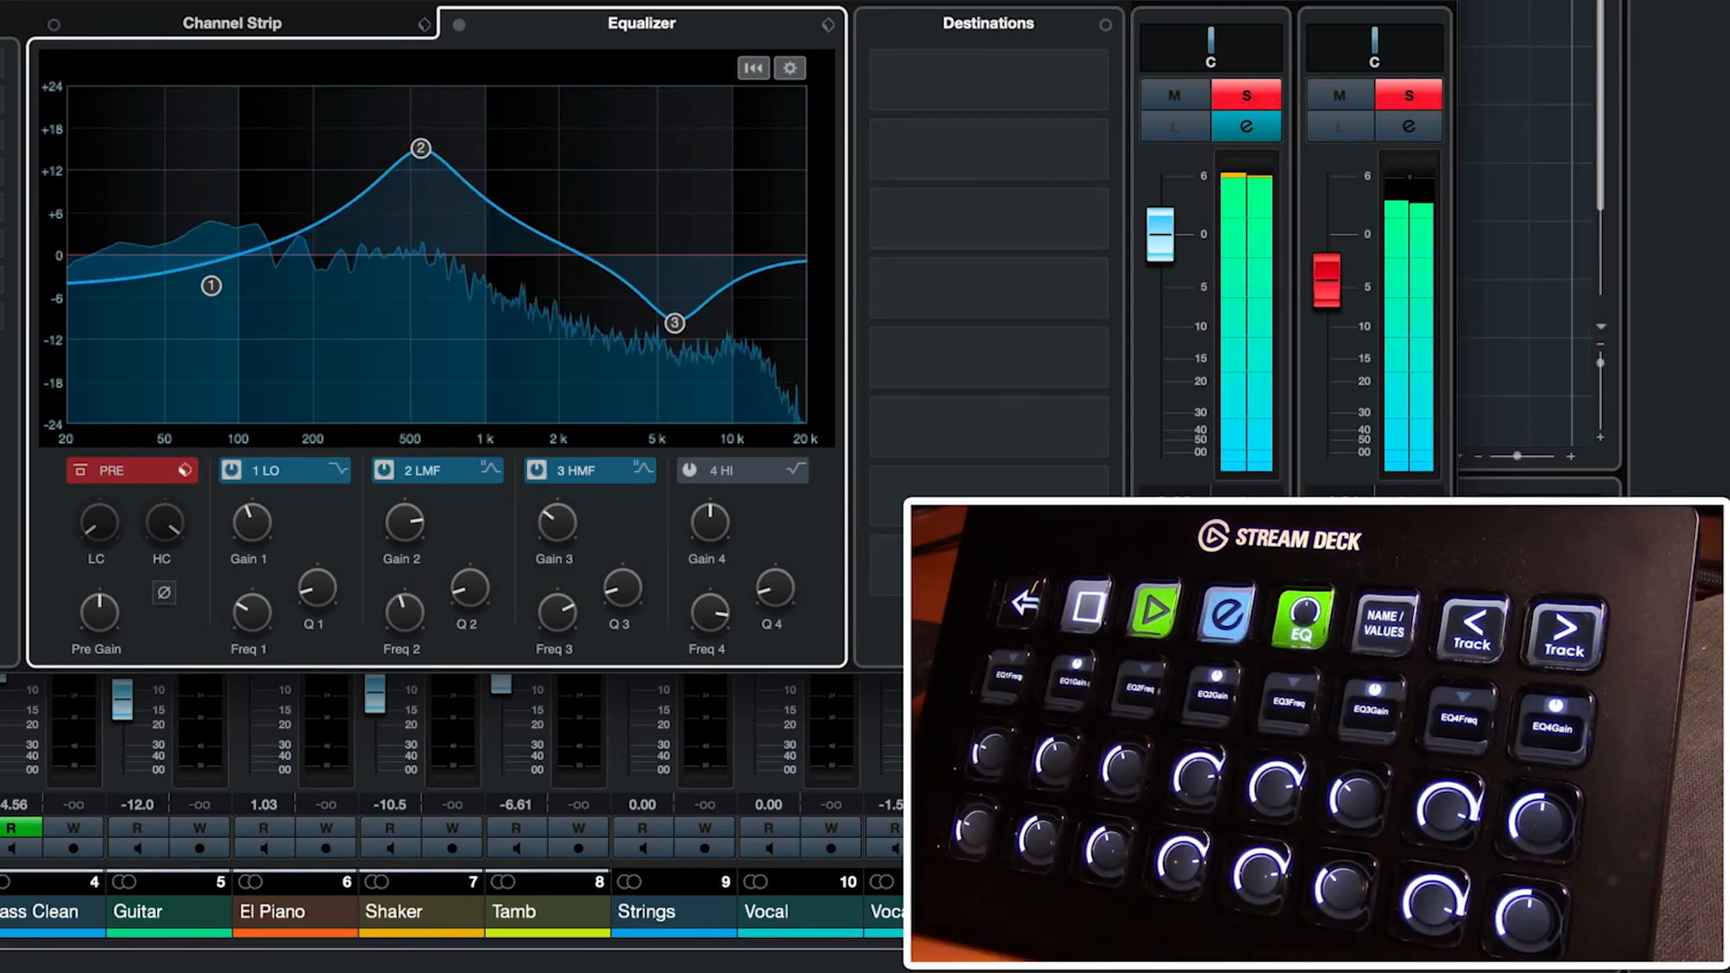
left_click(1153, 618)
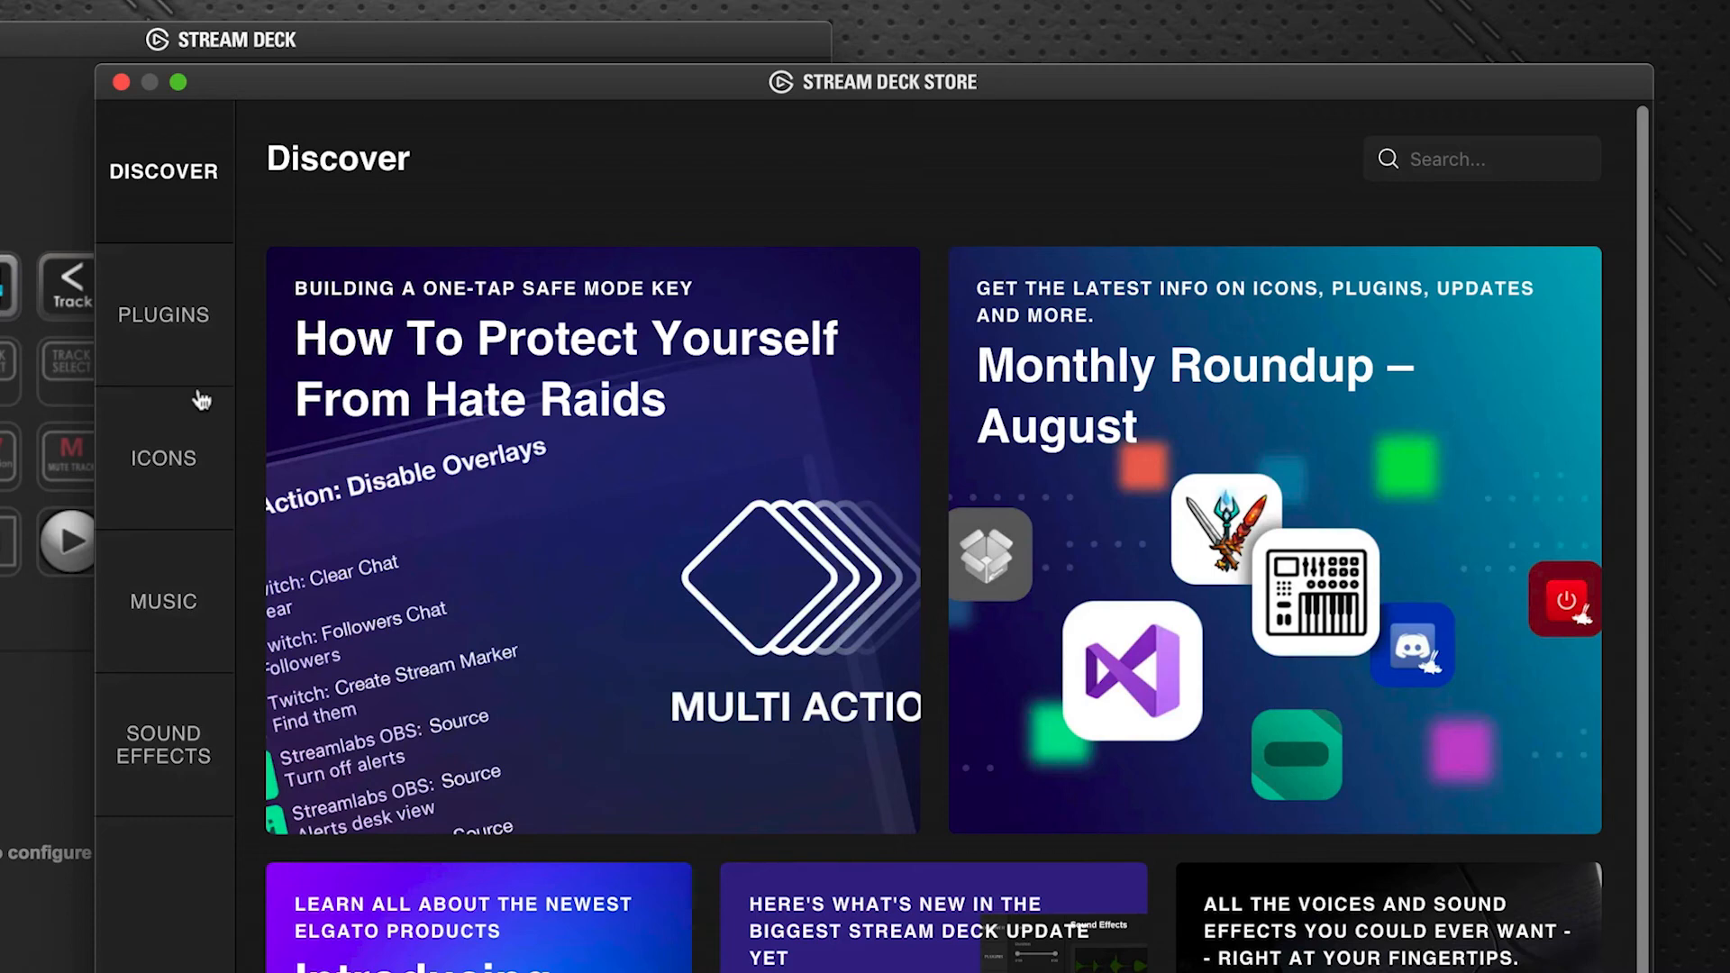
- Filter the store's Plugins list by 'midi' and uninstall the Midi plugin
left_click(164, 314)
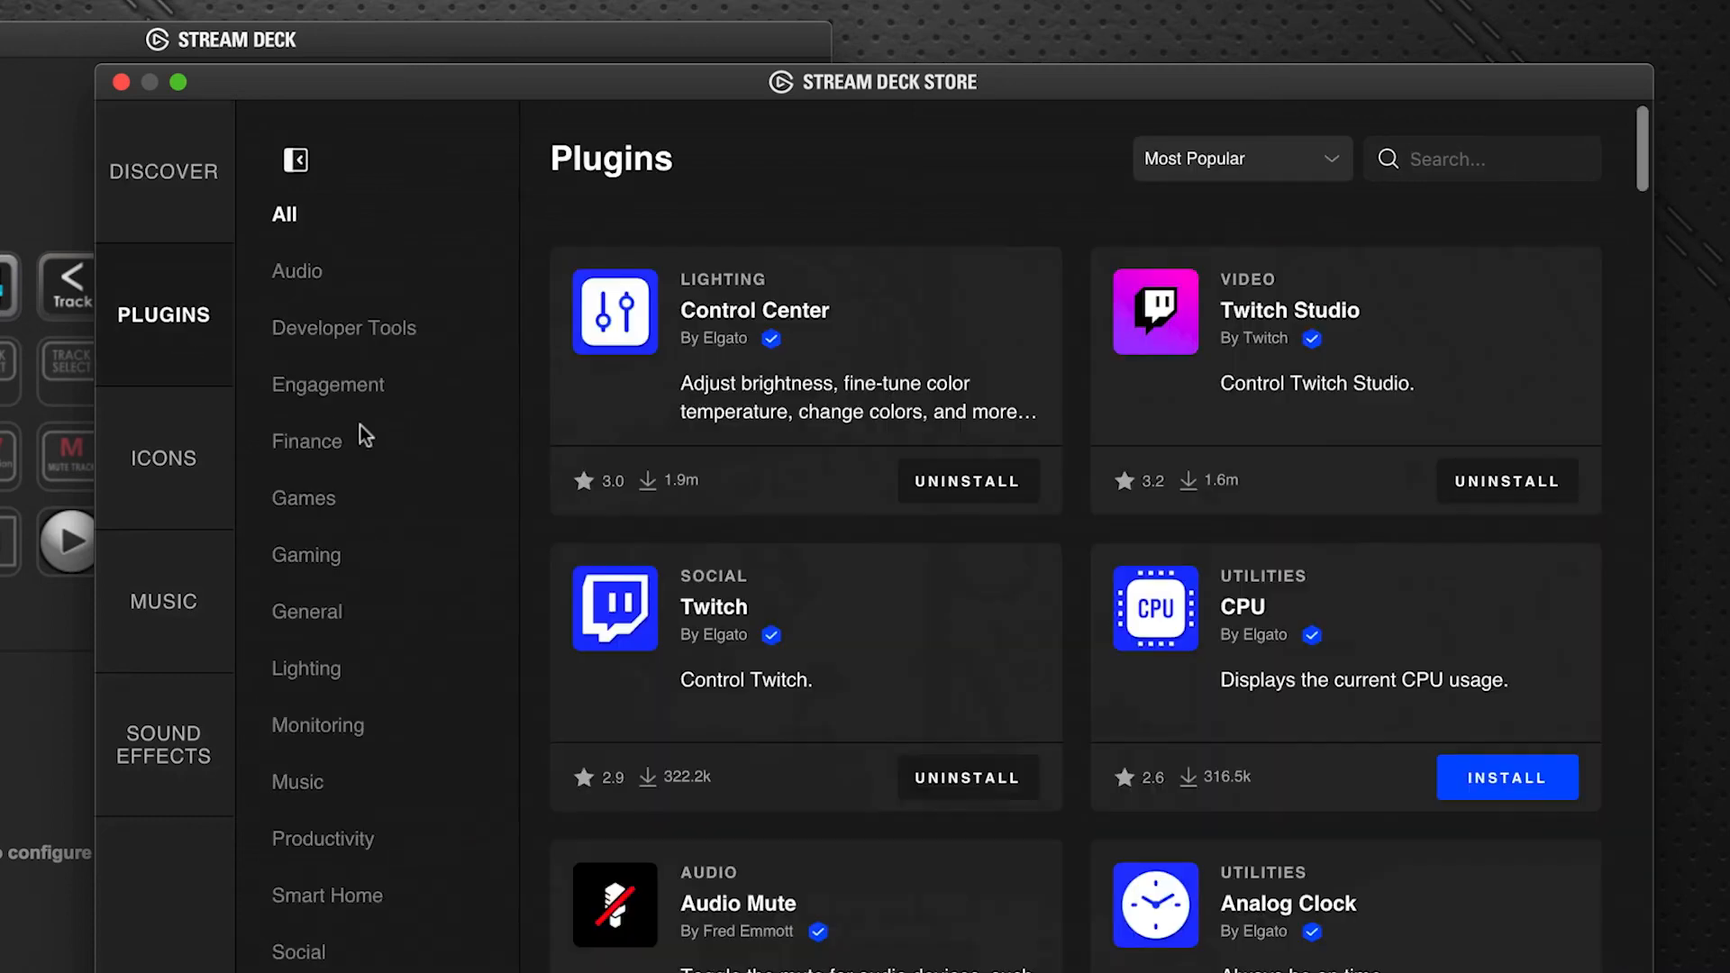
type("m")
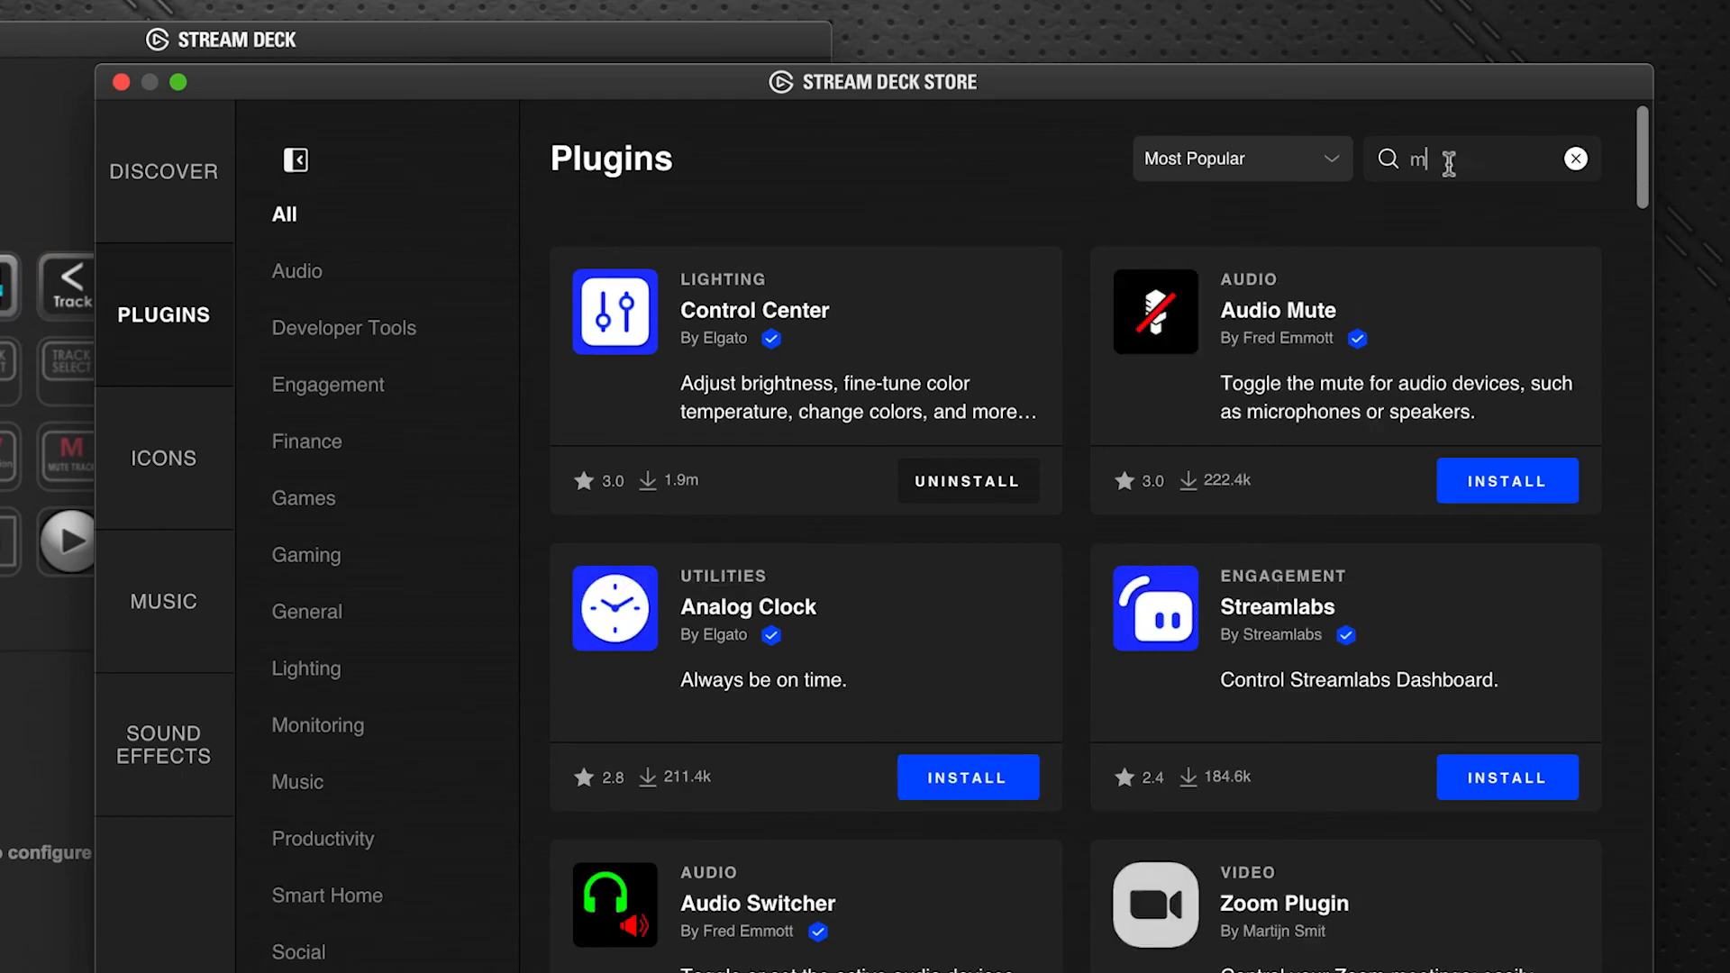
type("idi")
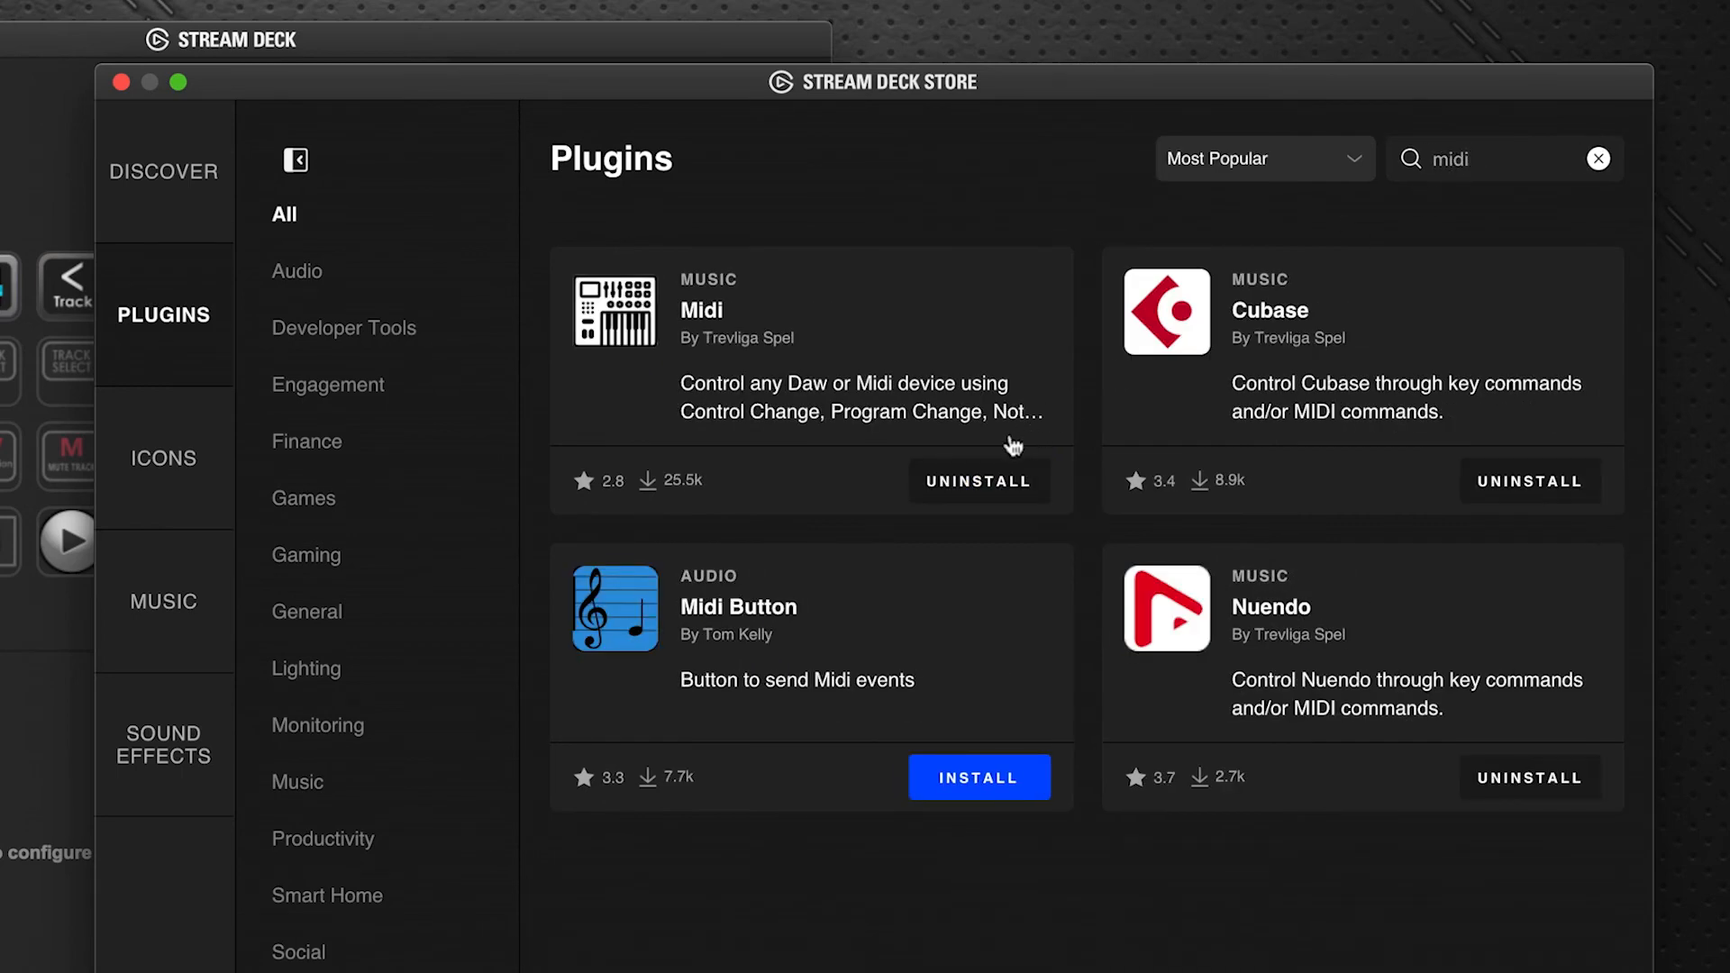
left_click(977, 479)
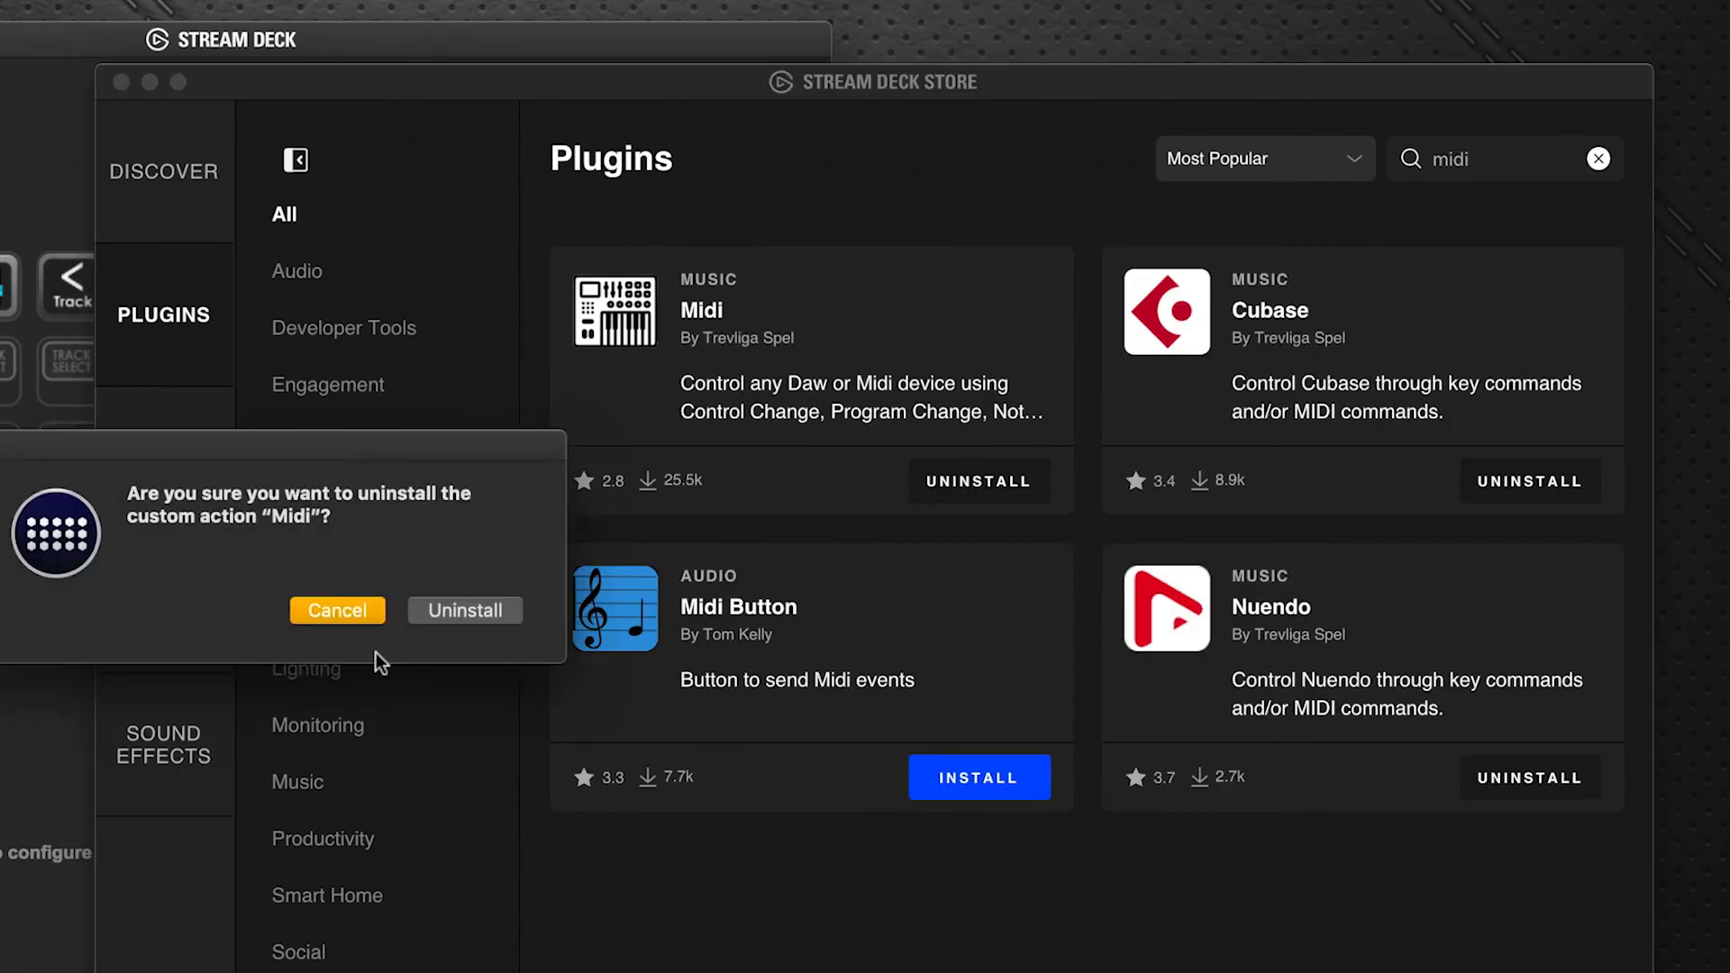
left_click(337, 611)
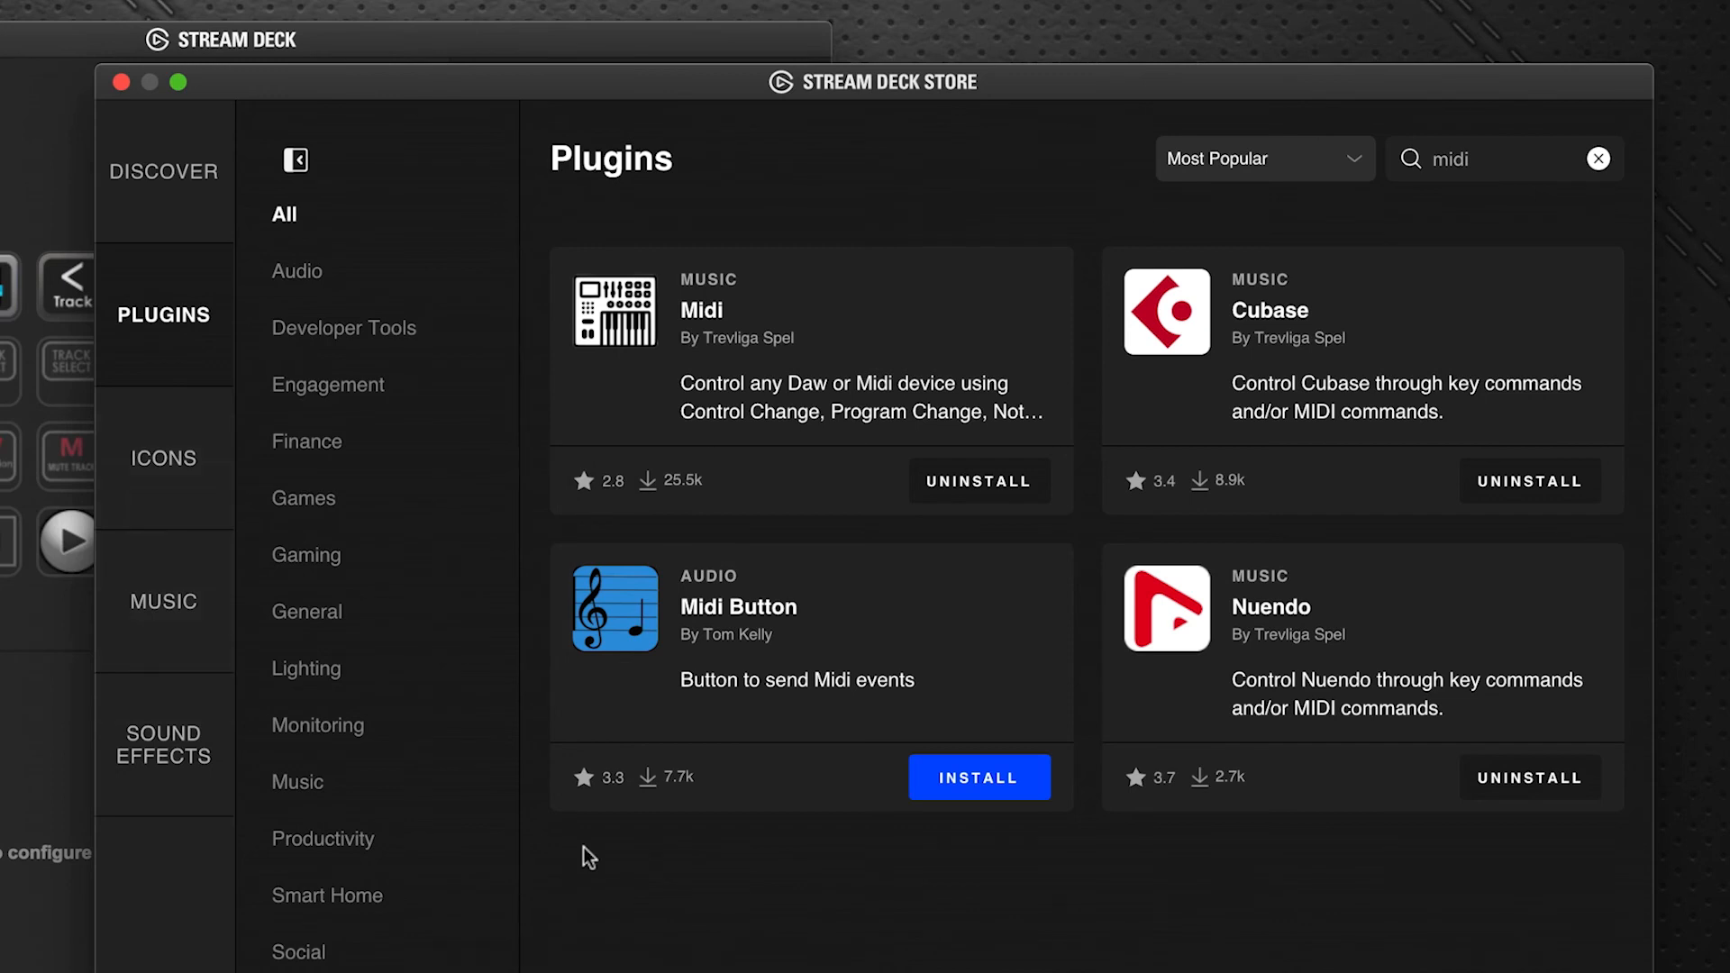
- Start installing the Midi plugin again and confirm the download
left_click(976, 479)
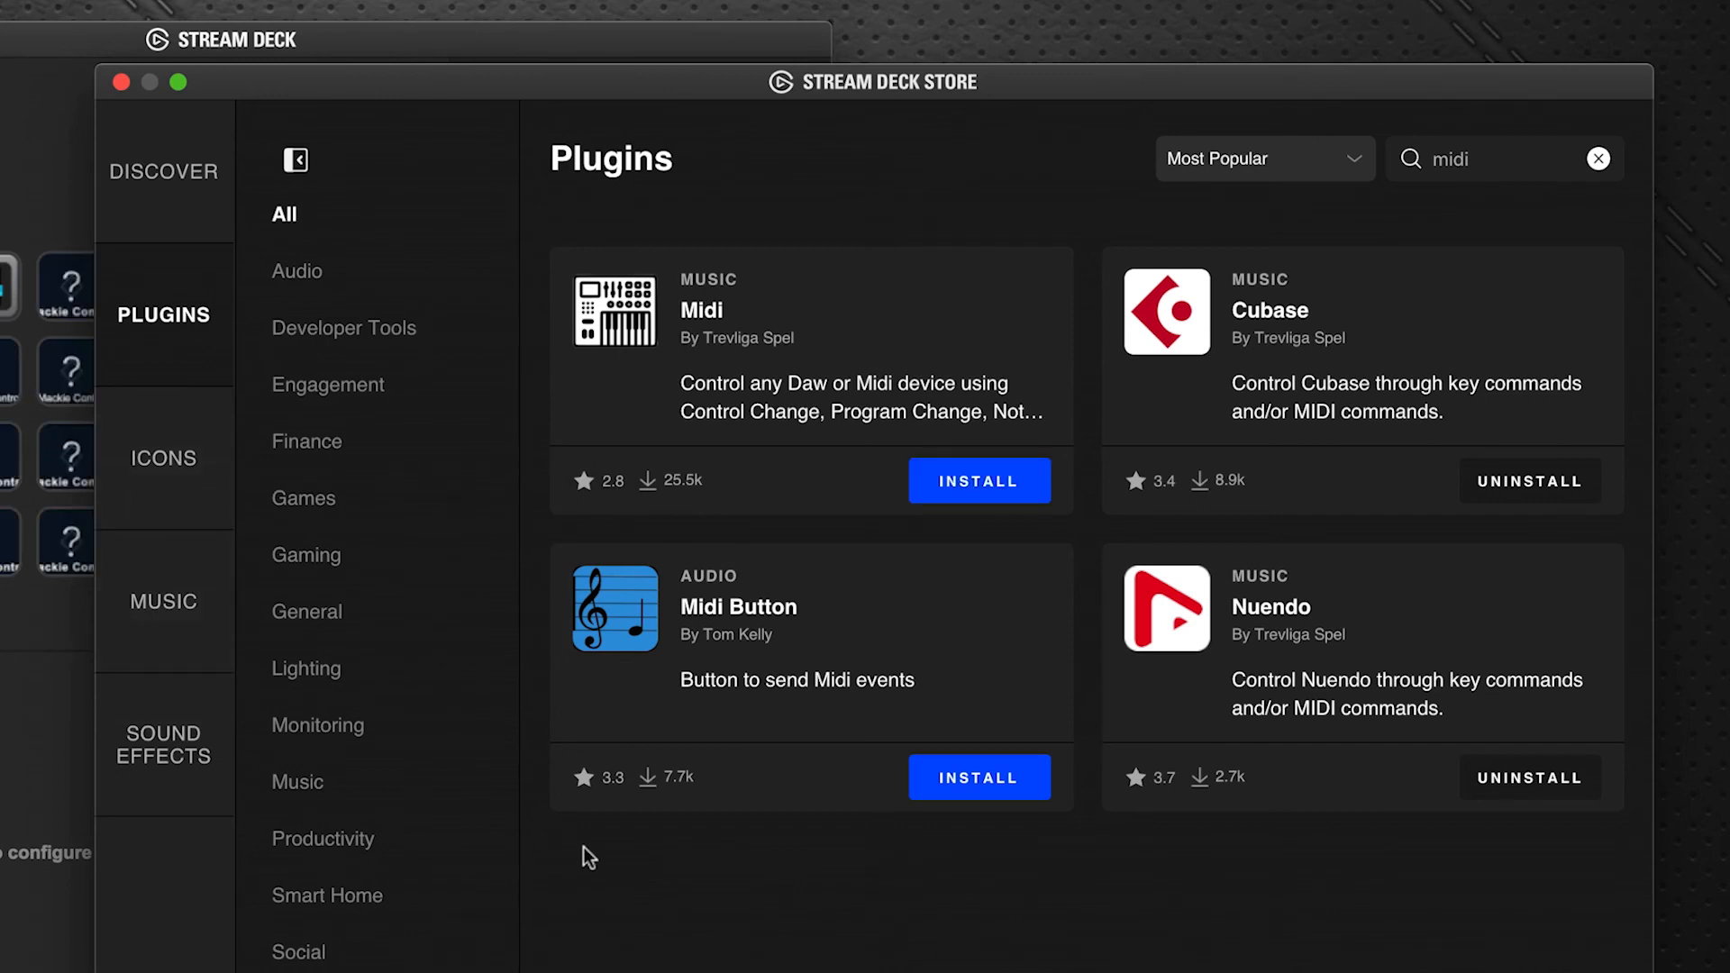
left_click(977, 480)
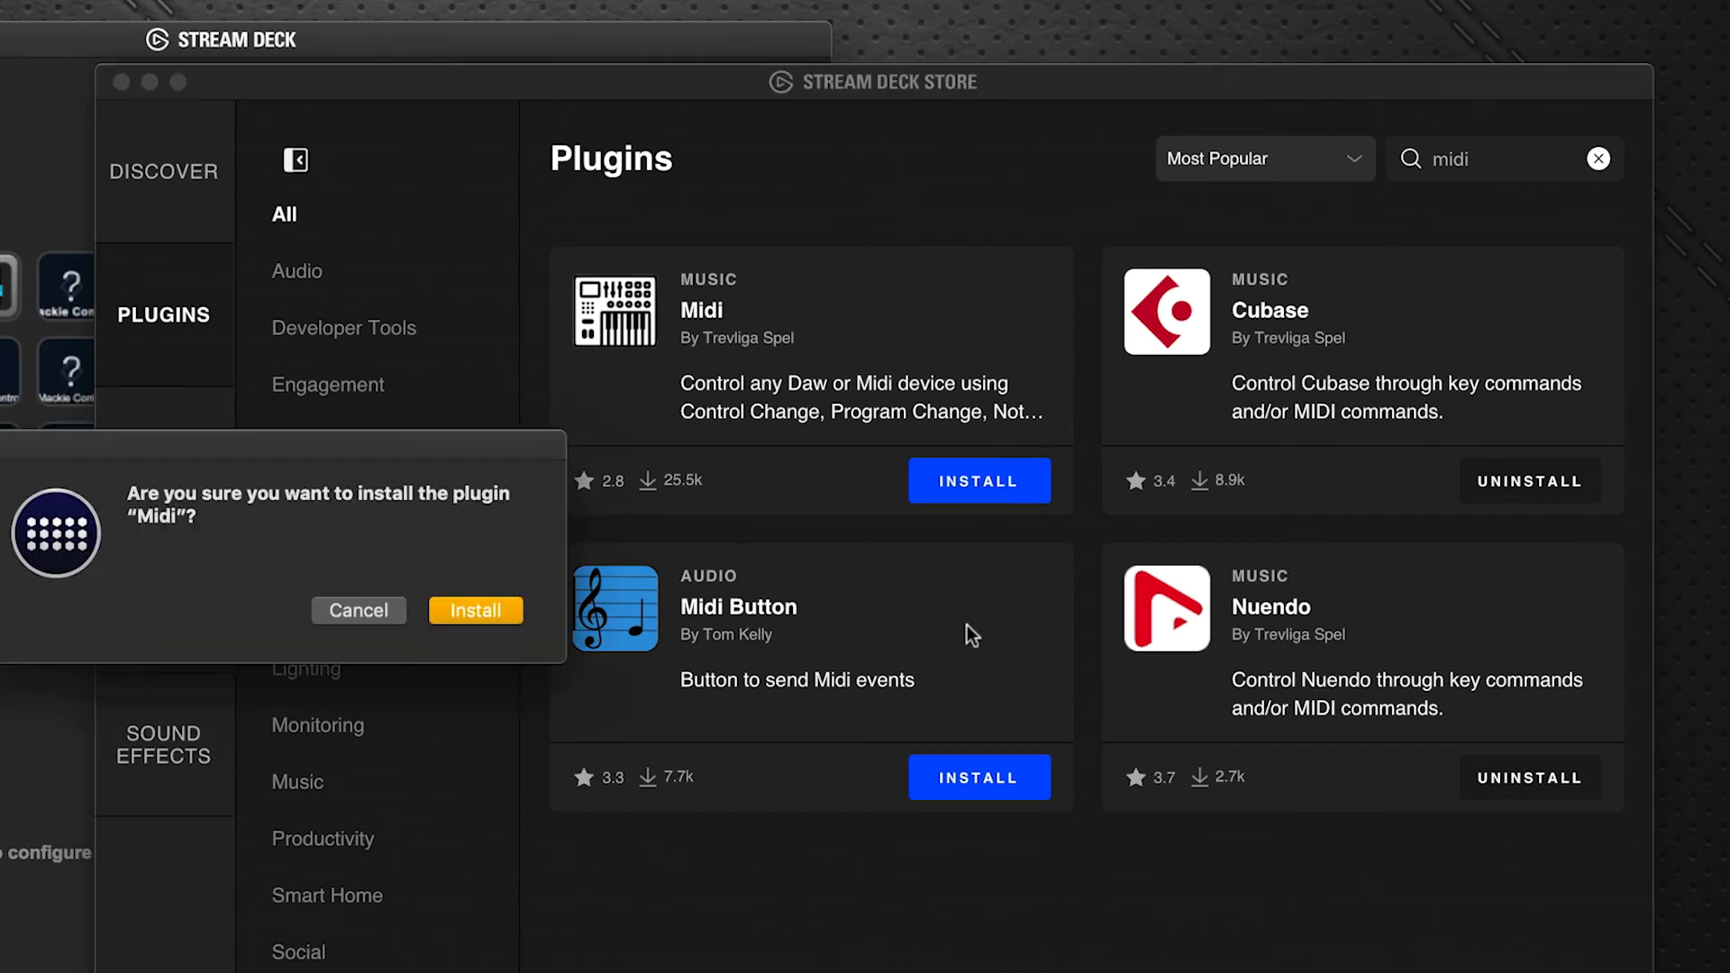
left_click(475, 610)
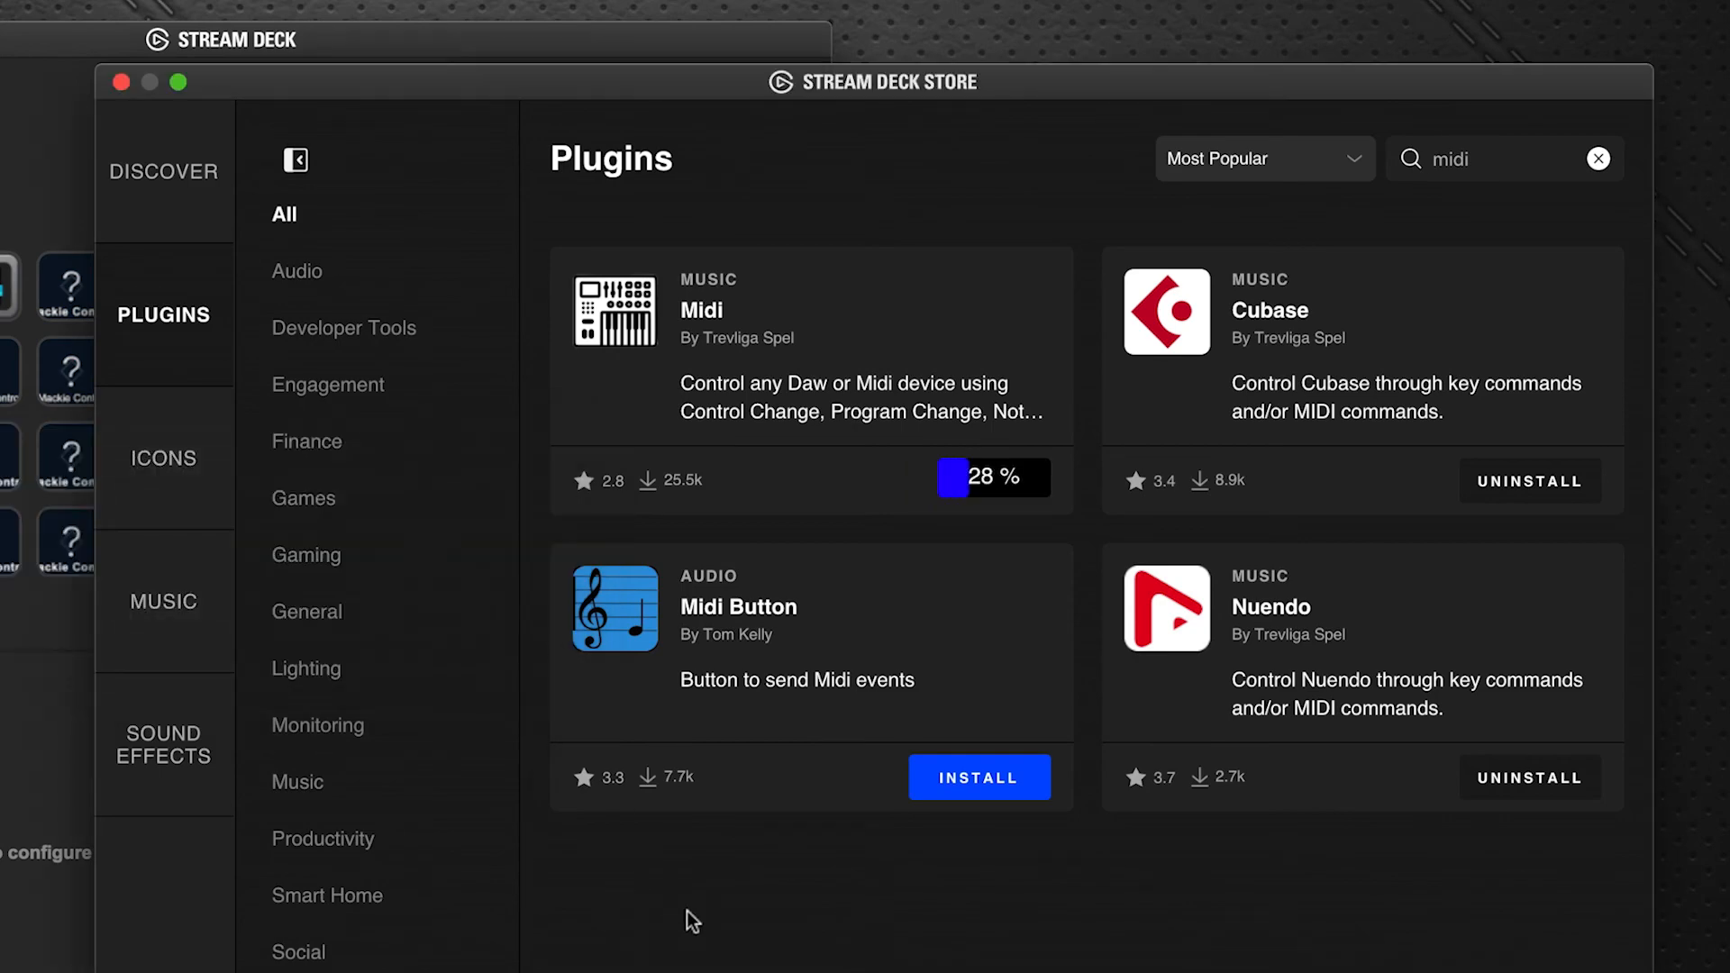